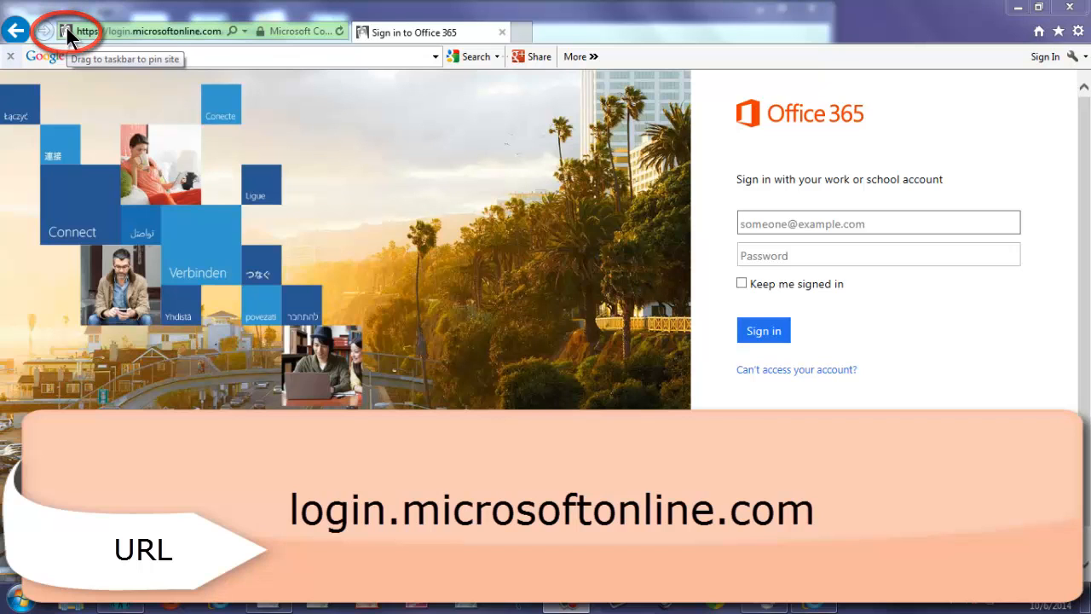
mouse_move(69, 31)
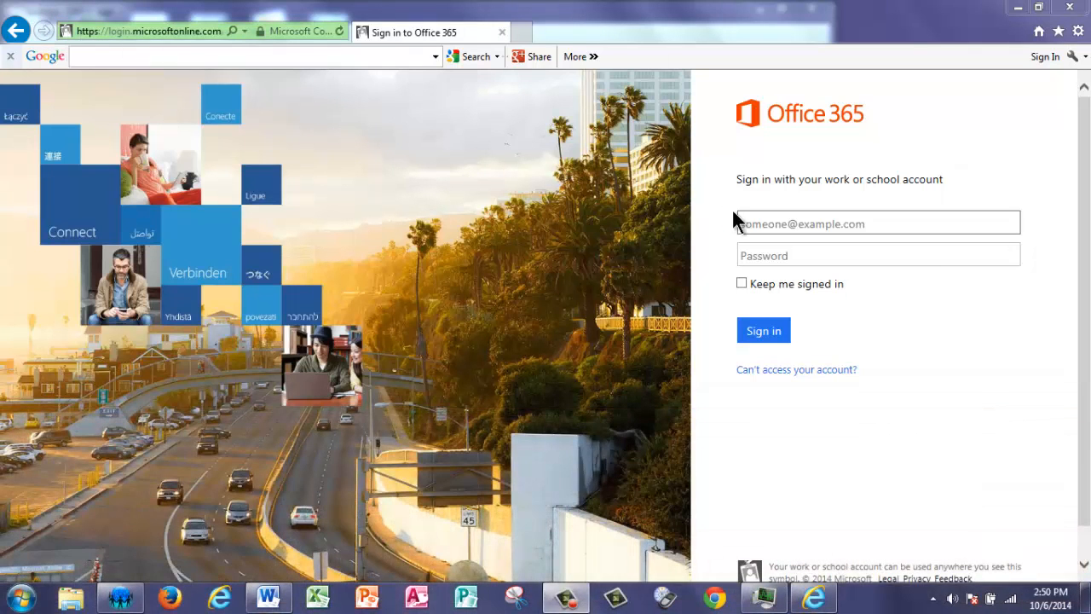
mouse_move(893, 353)
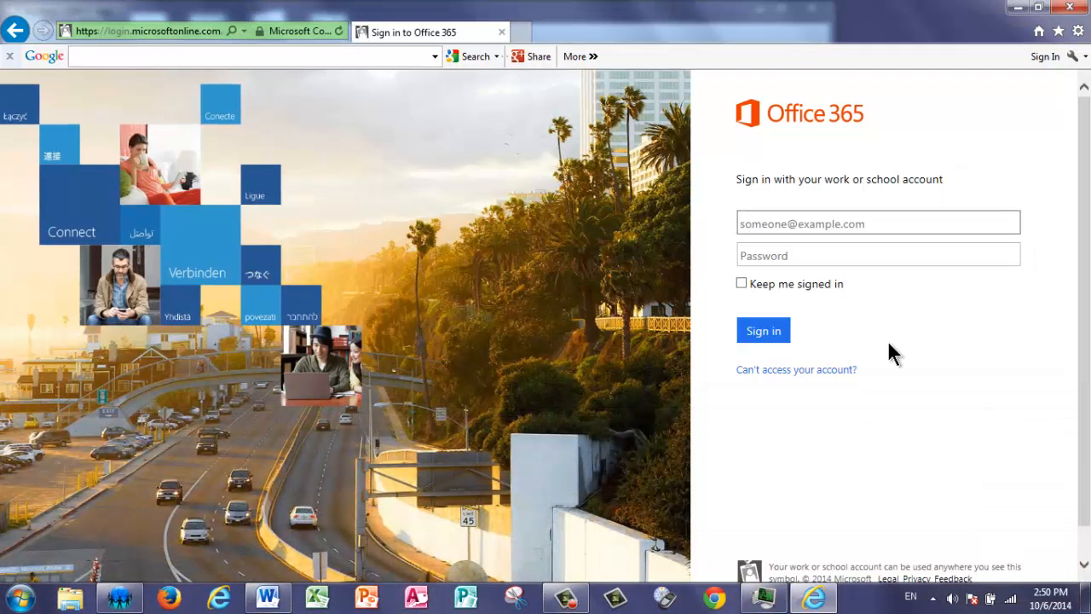
mouse_move(1014, 430)
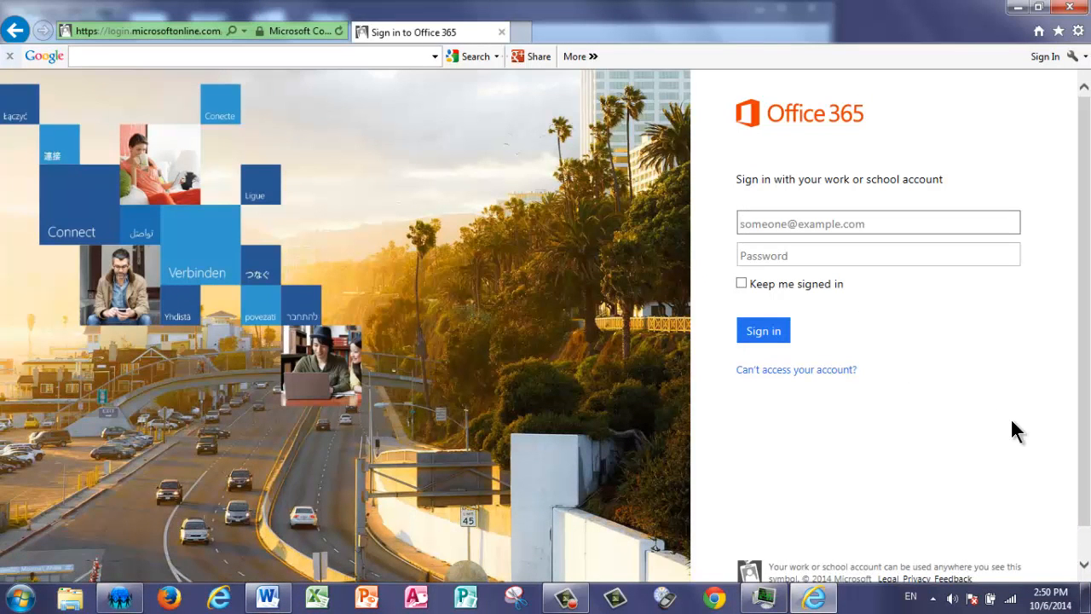
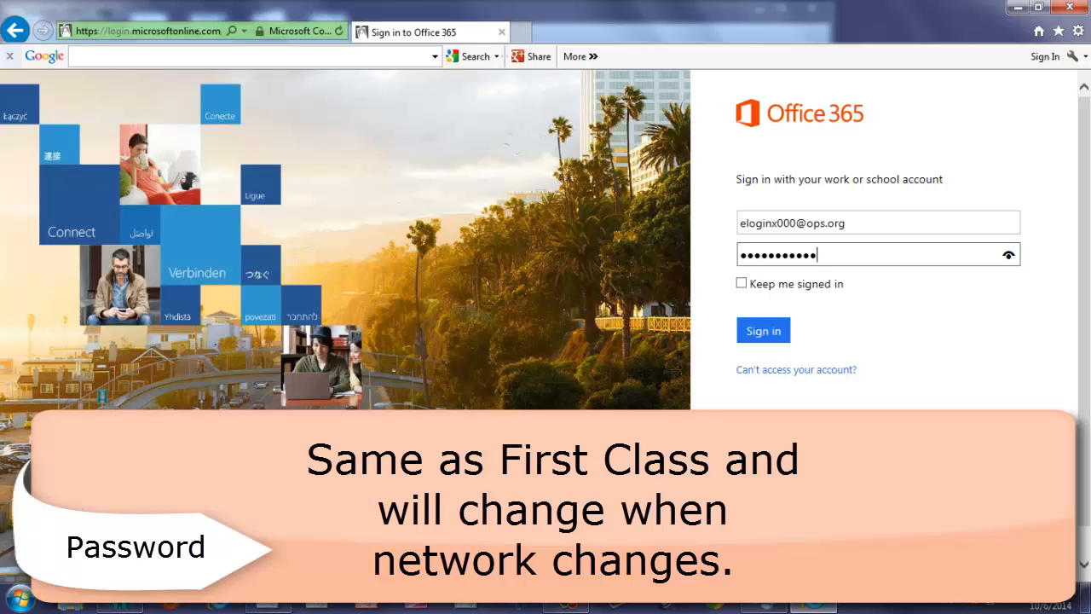
mouse_move(870, 356)
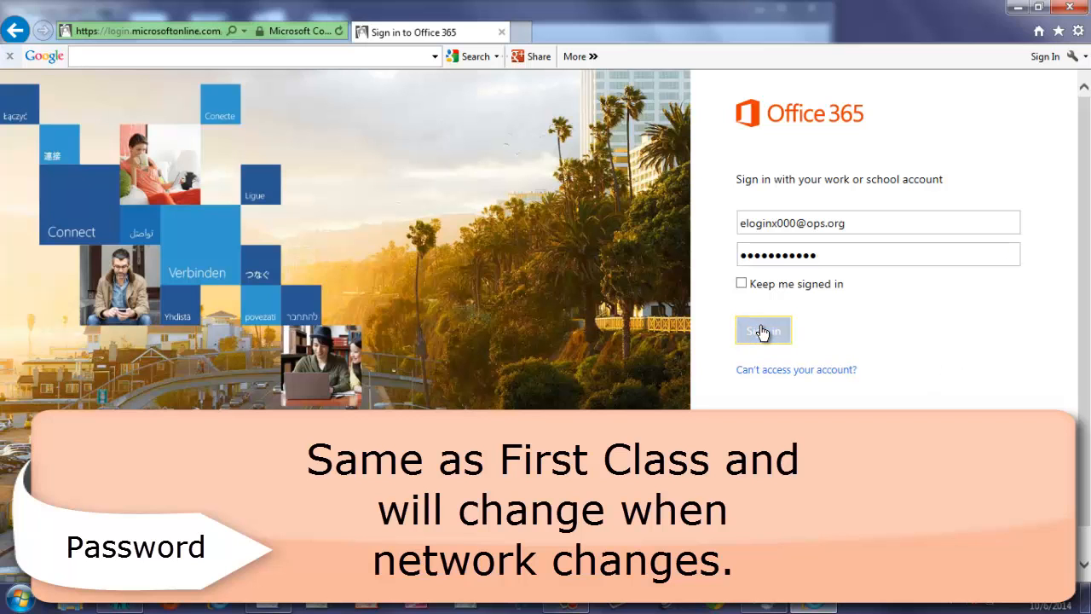
Sign in with the entered credentials and answer the store-password prompt to reach the inbox.
click(764, 331)
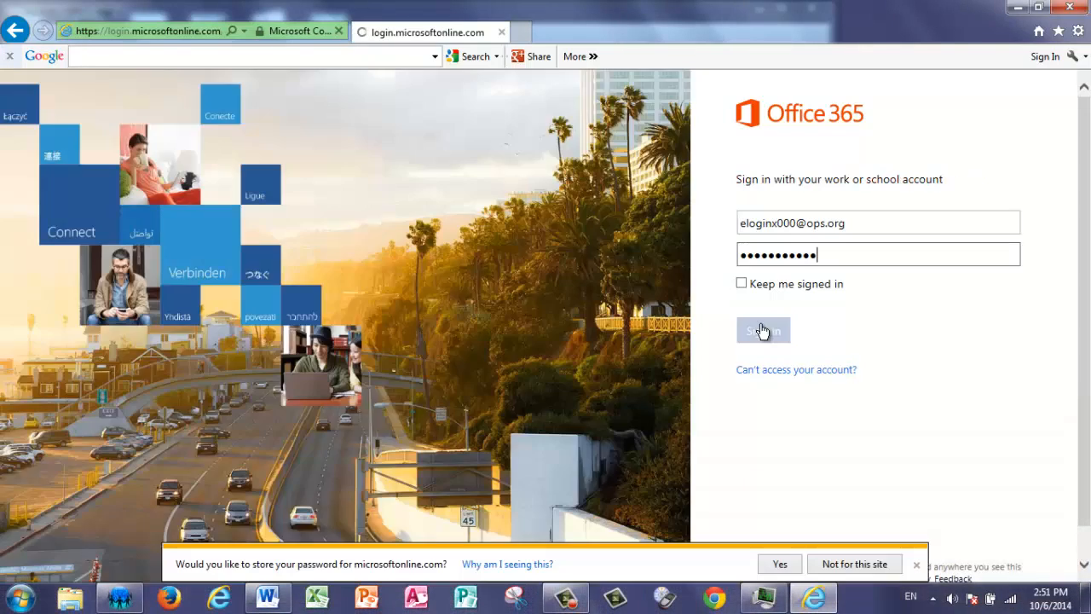
click(762, 331)
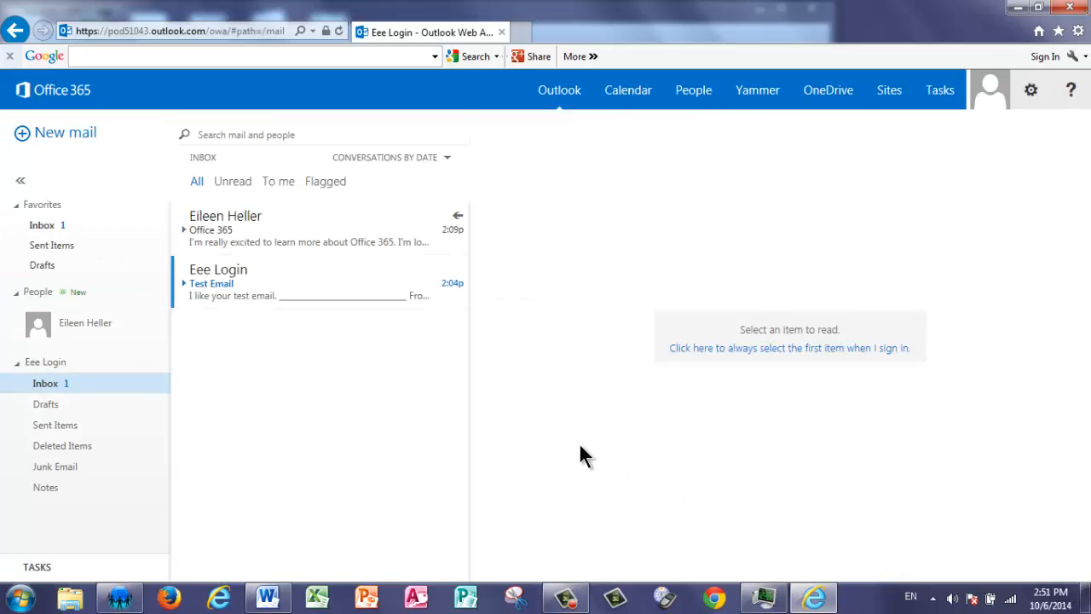
mouse_move(605, 443)
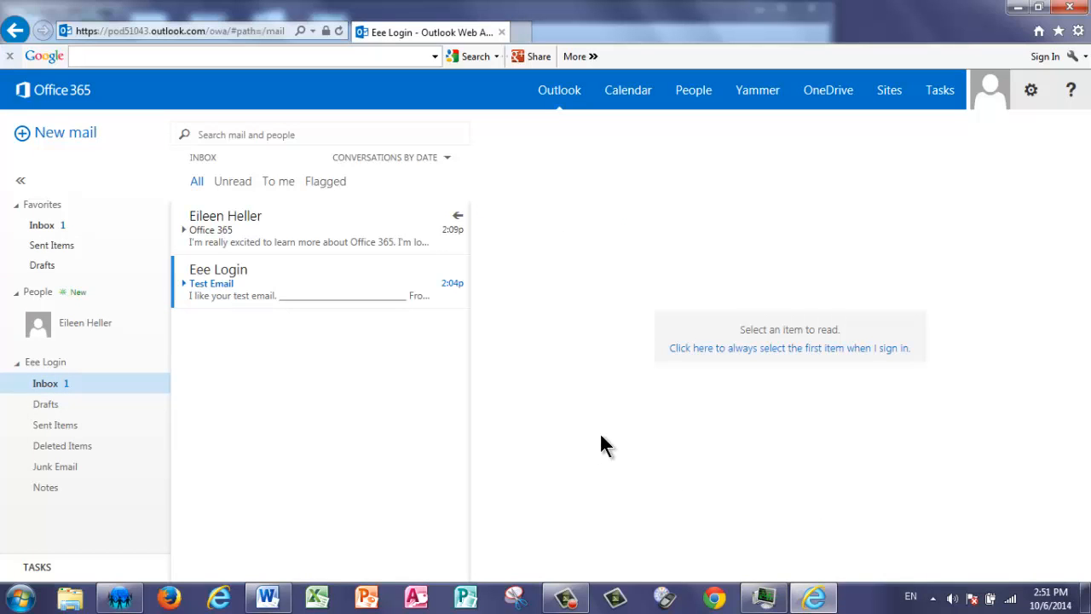
mouse_move(61, 91)
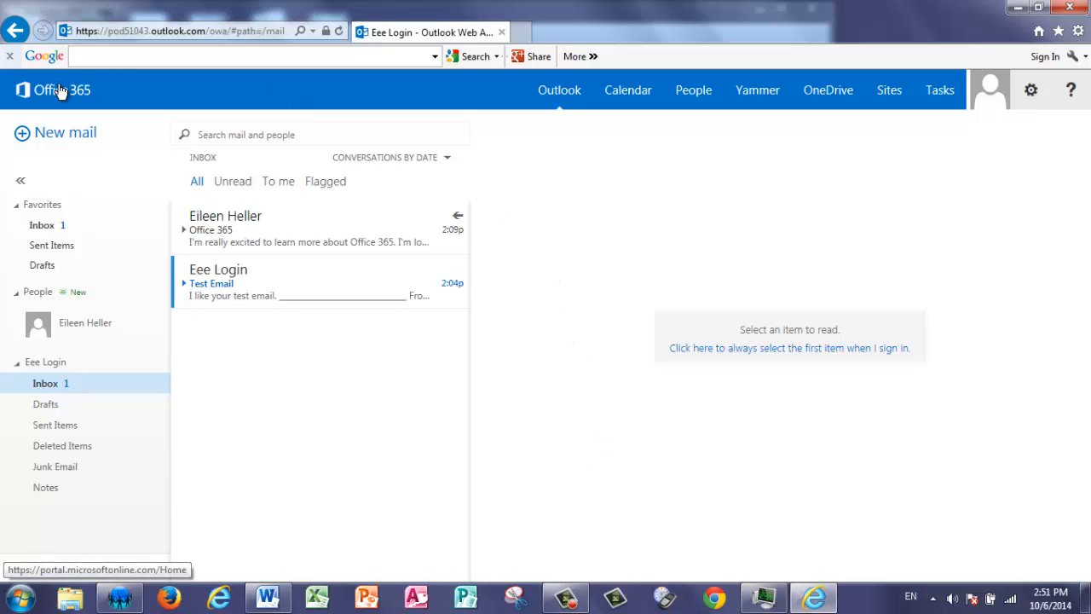
mouse_move(75, 98)
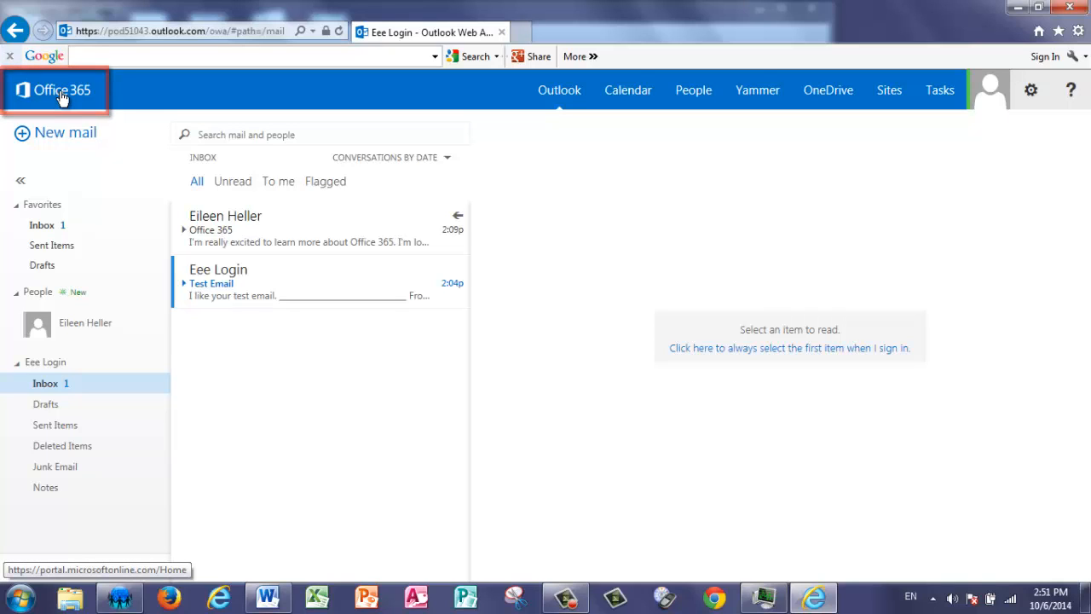
Go to the Office 365 portal home page from the top-left Office 365 link.
click(55, 88)
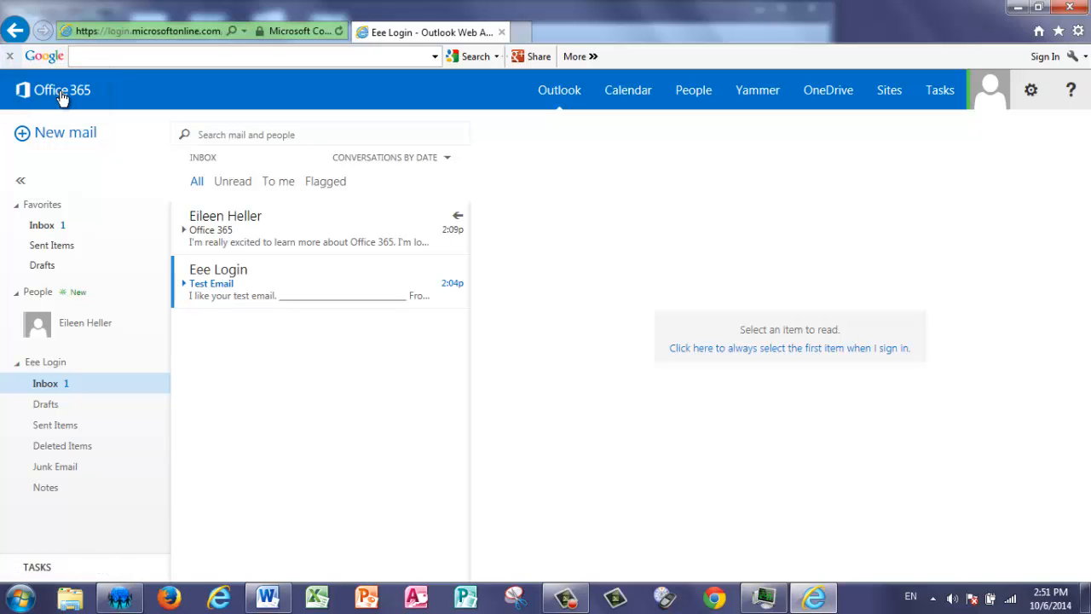
click(62, 89)
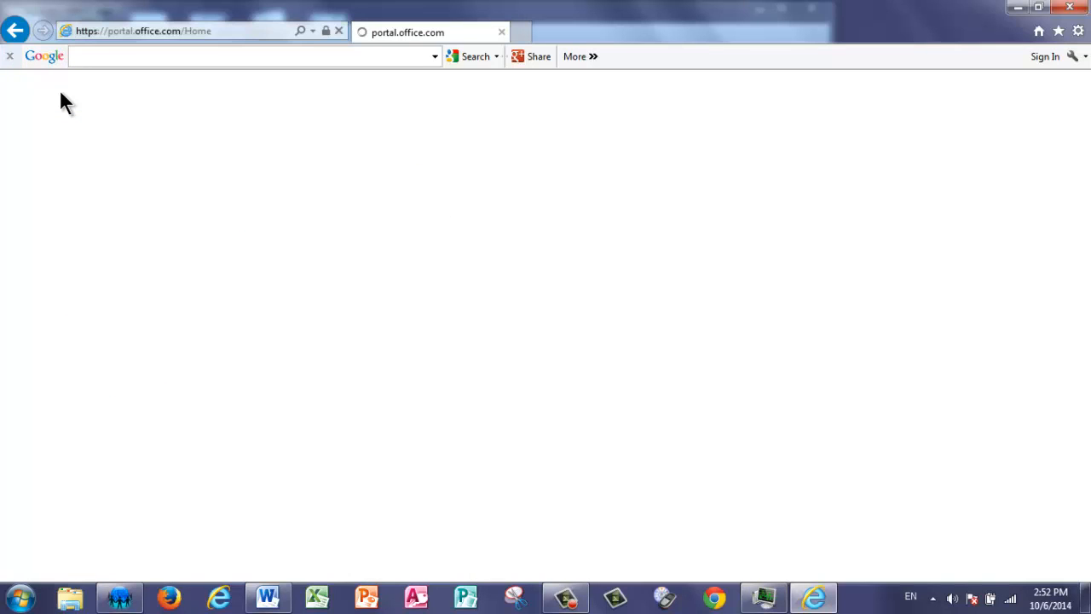
mouse_move(62, 88)
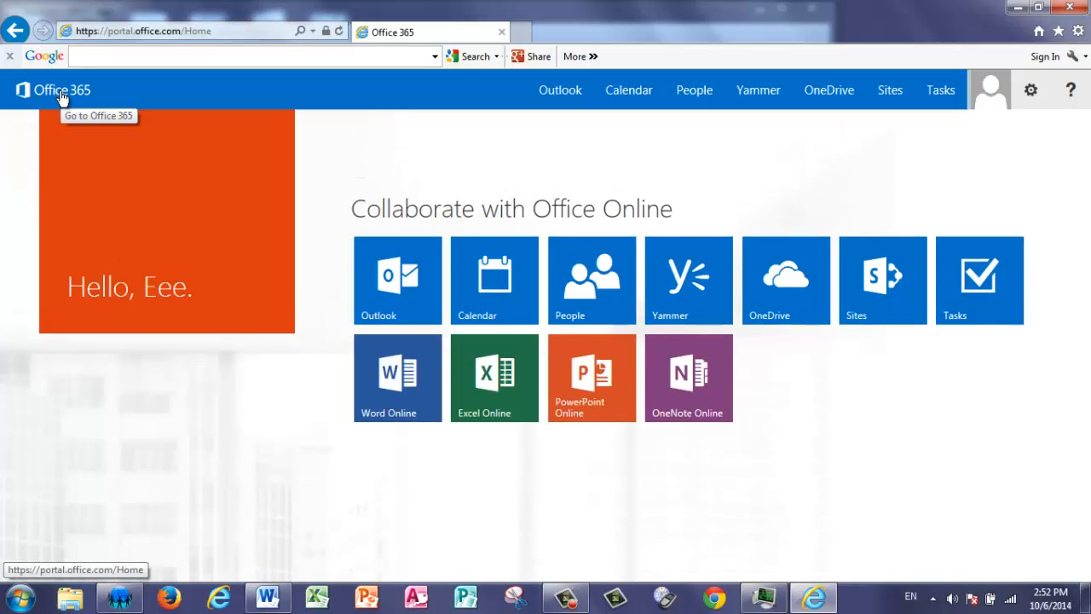
mouse_move(398, 279)
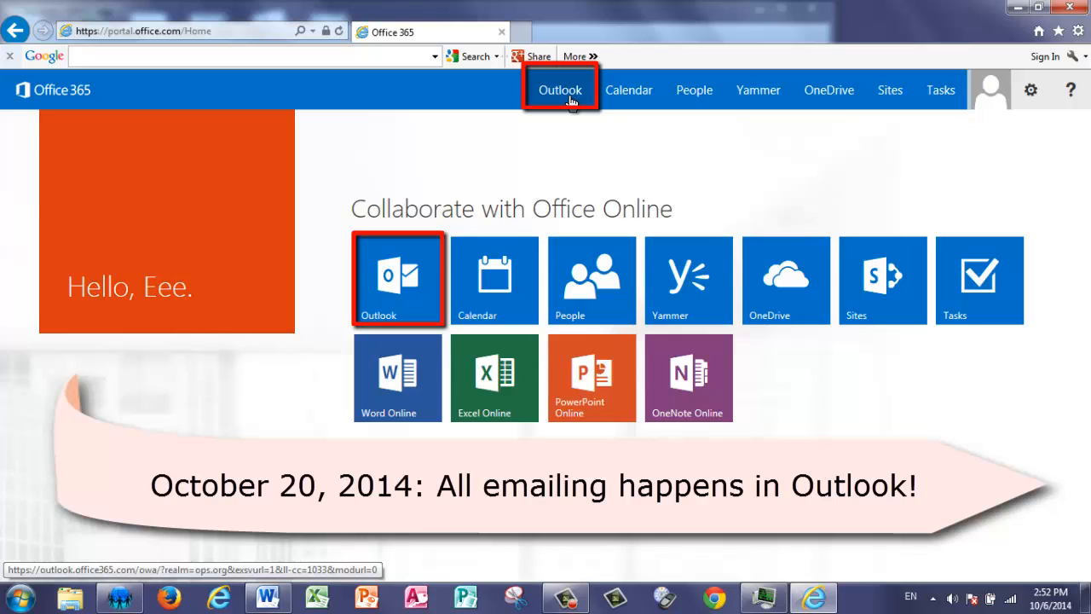
mouse_move(150, 594)
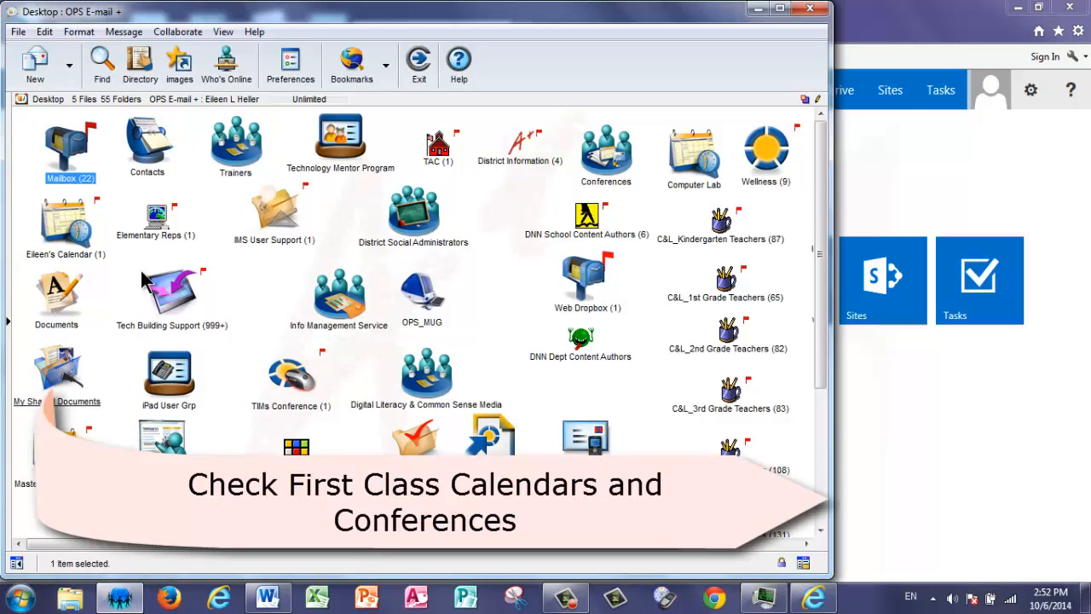
mouse_move(205, 252)
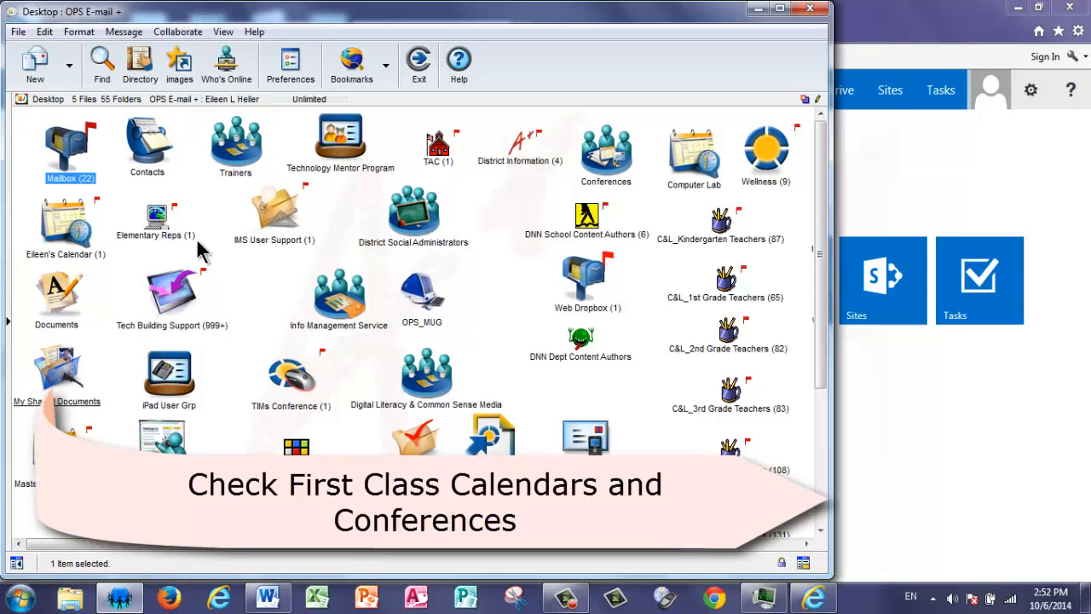
mouse_move(239, 266)
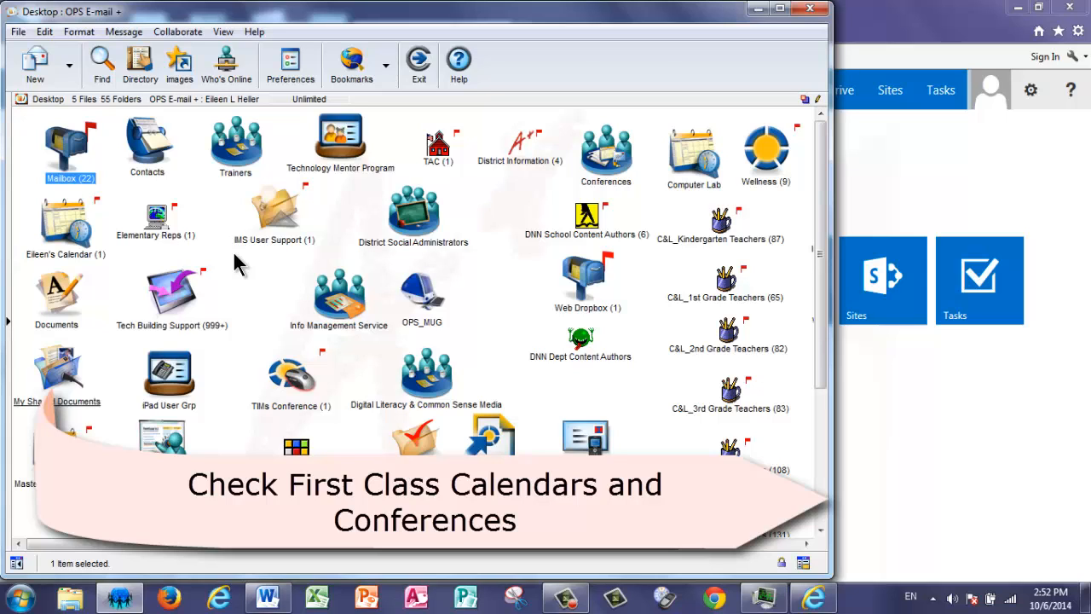
mouse_move(801, 242)
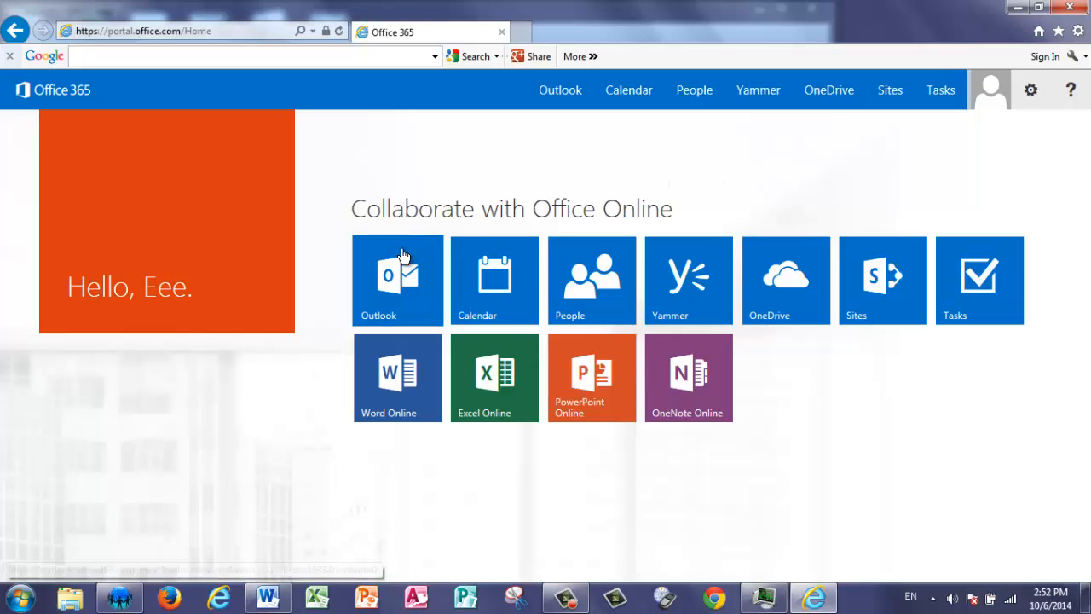
mouse_move(559, 89)
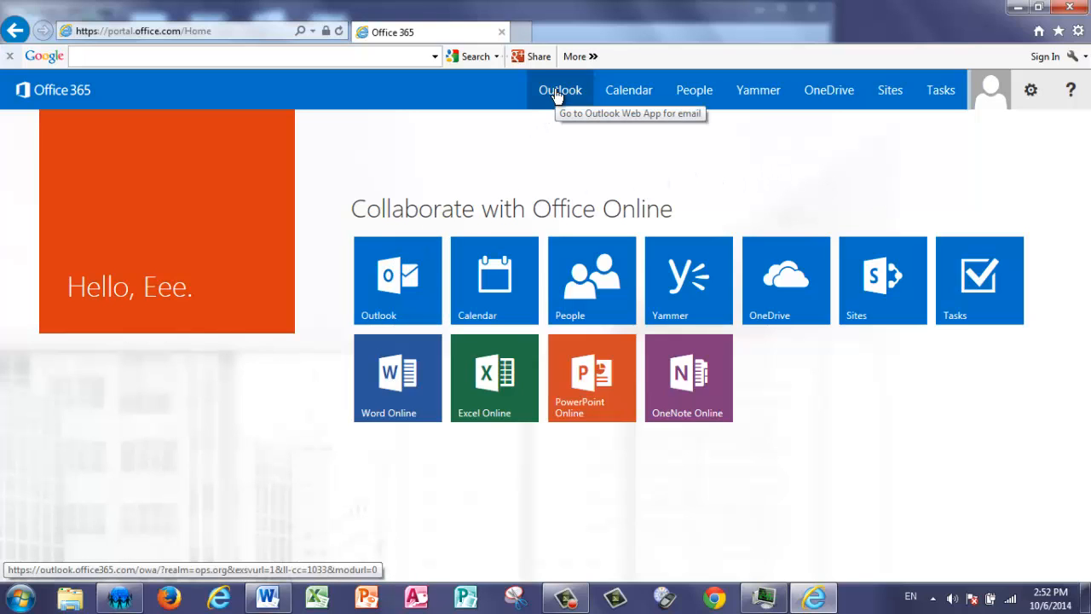
Return to the Outlook mailbox and read the received Office 365 message.
click(559, 88)
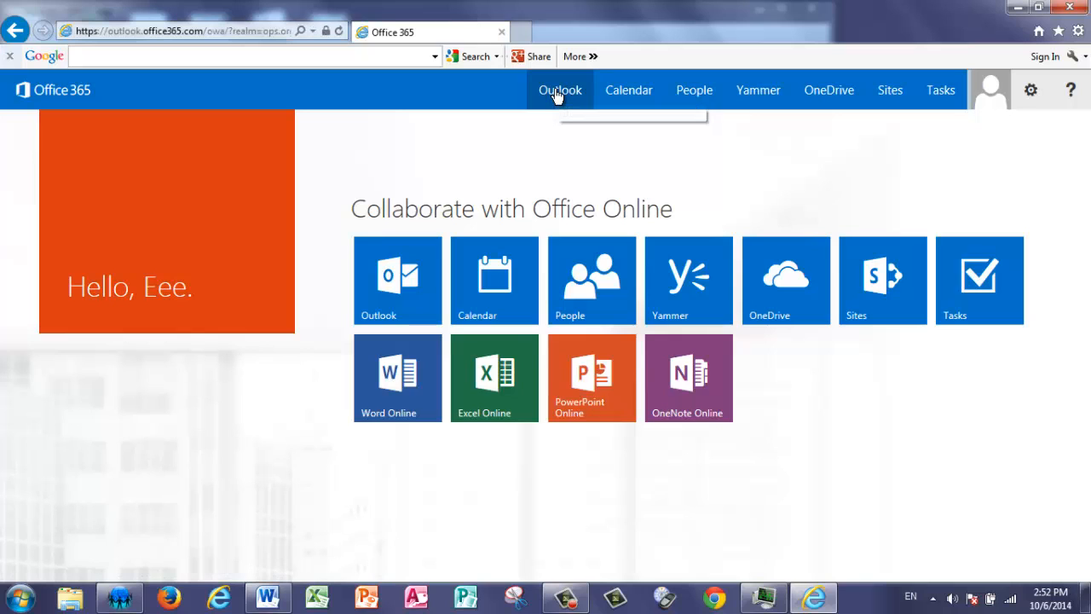
click(559, 89)
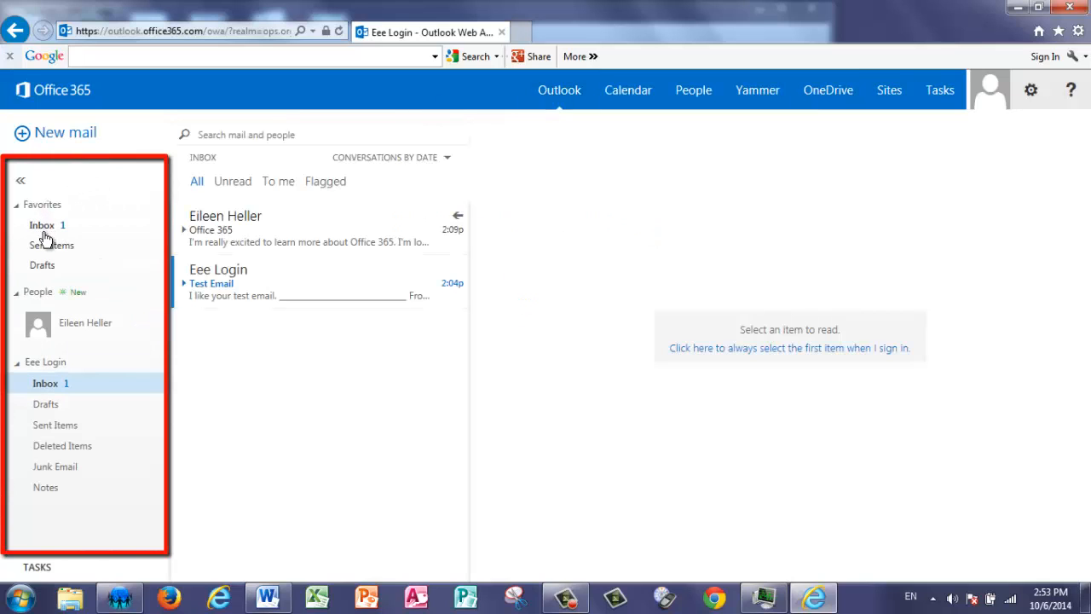
mouse_move(48, 279)
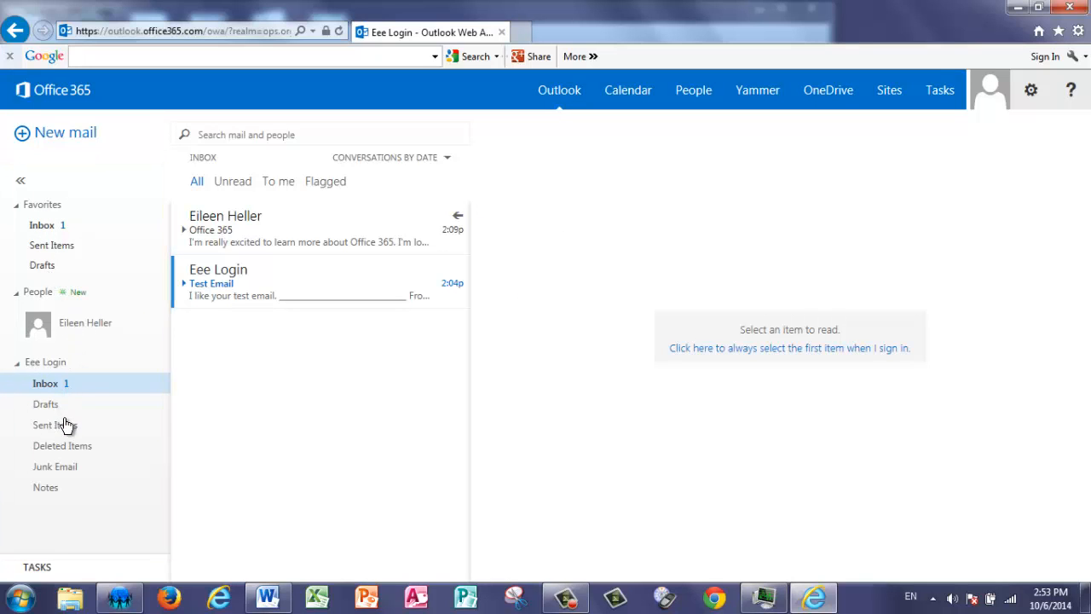
mouse_move(43, 225)
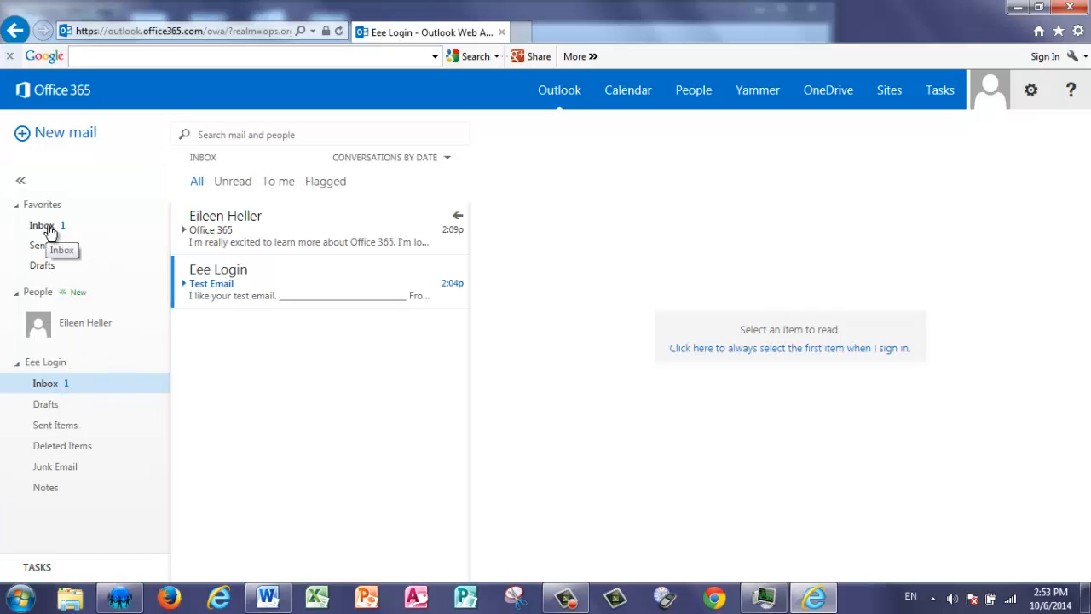
mouse_move(96, 276)
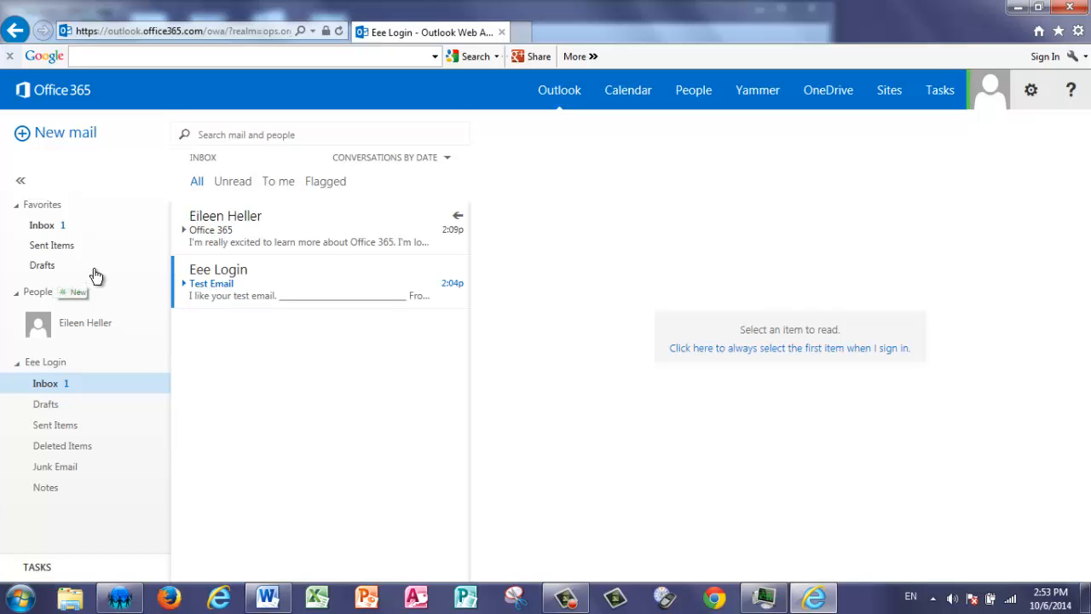
mouse_move(239, 247)
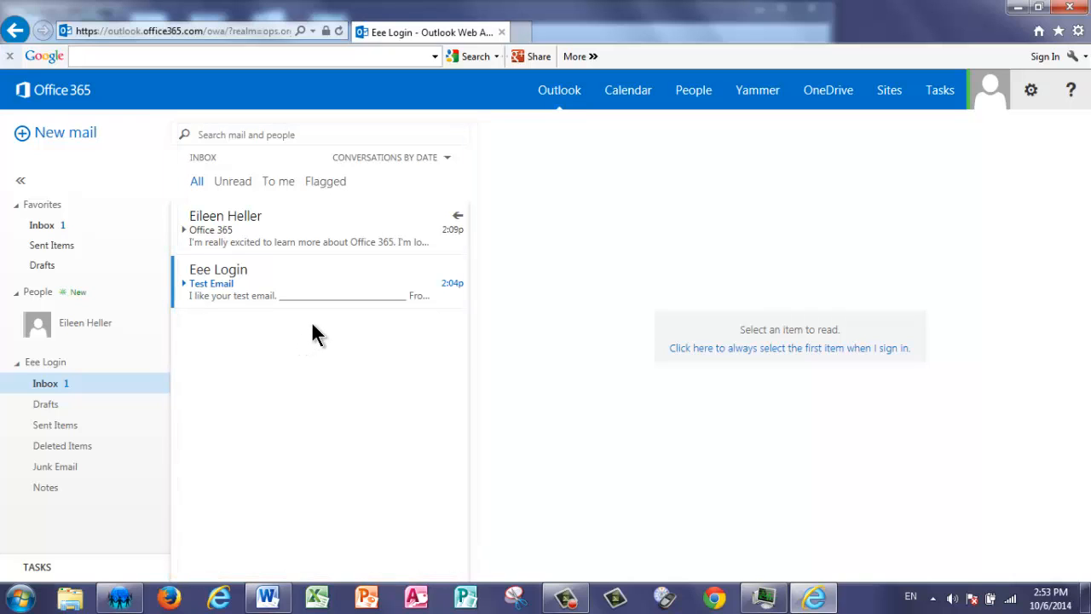
mouse_move(252, 242)
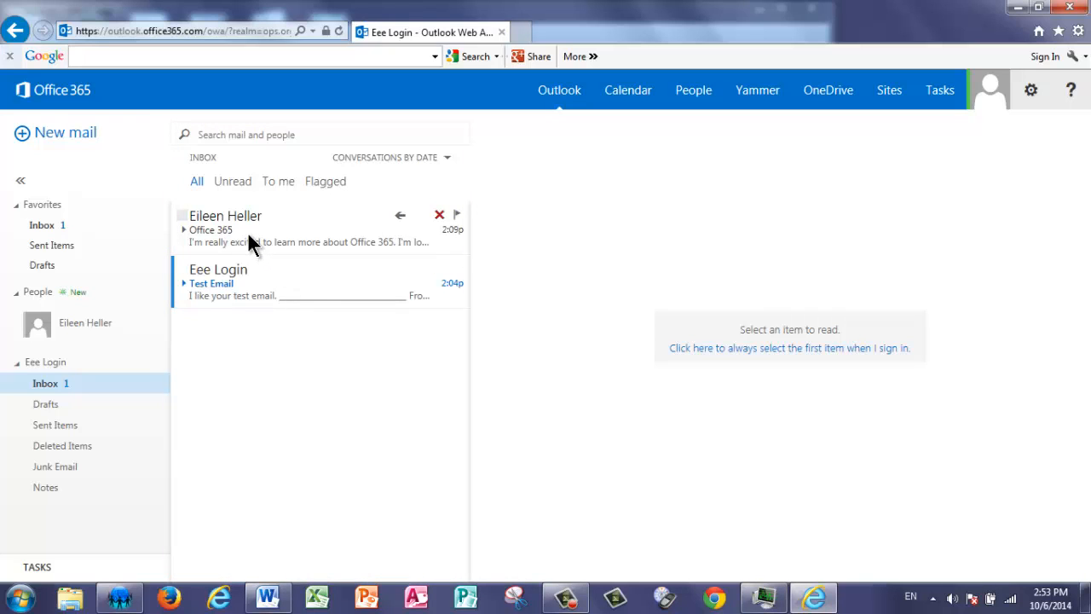
click(290, 230)
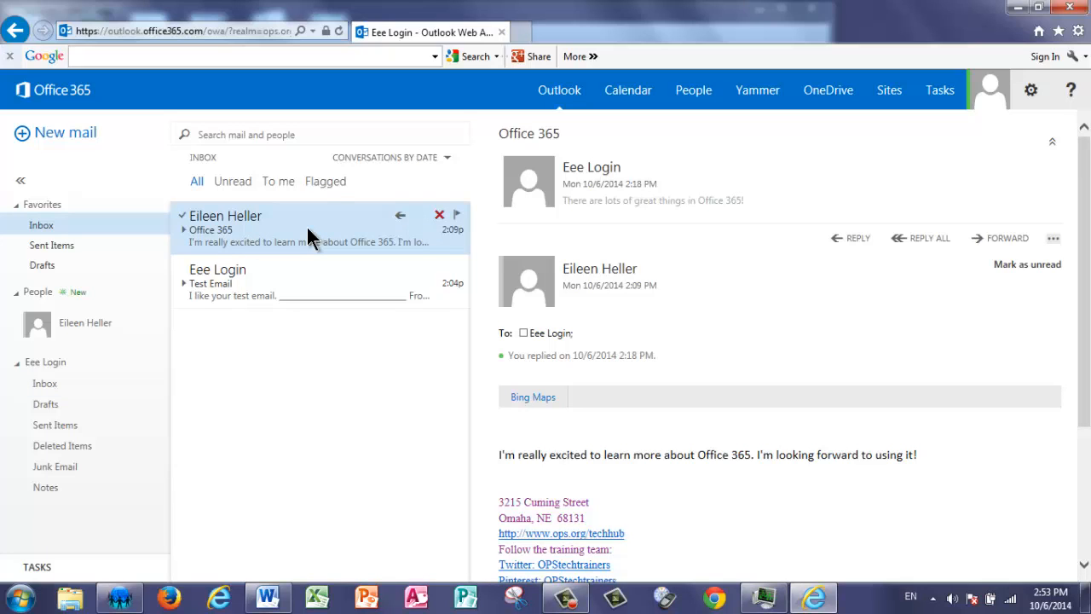
mouse_move(68, 138)
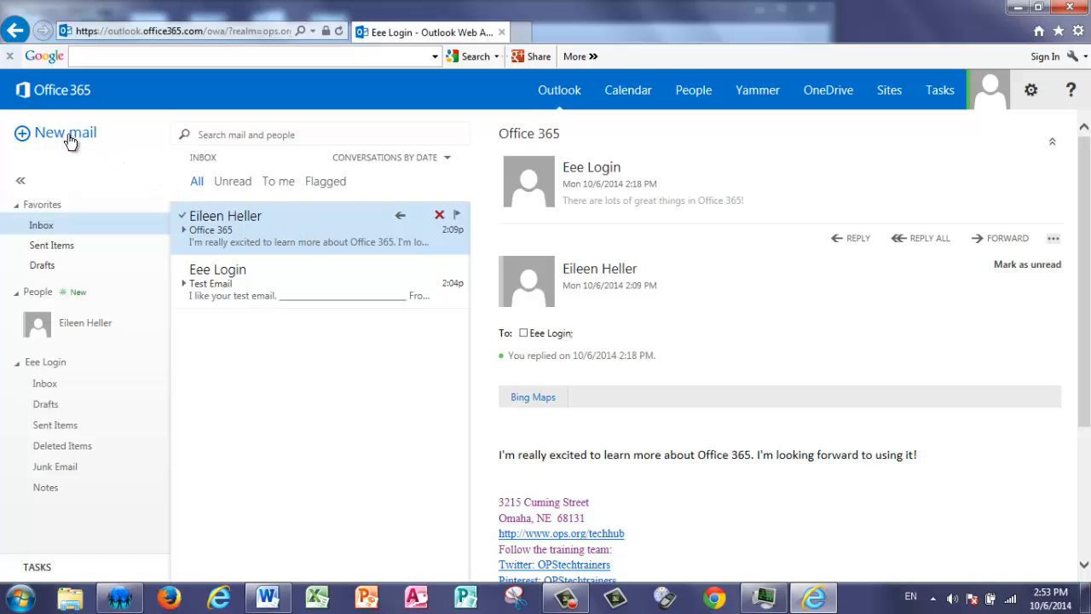
mouse_move(65, 137)
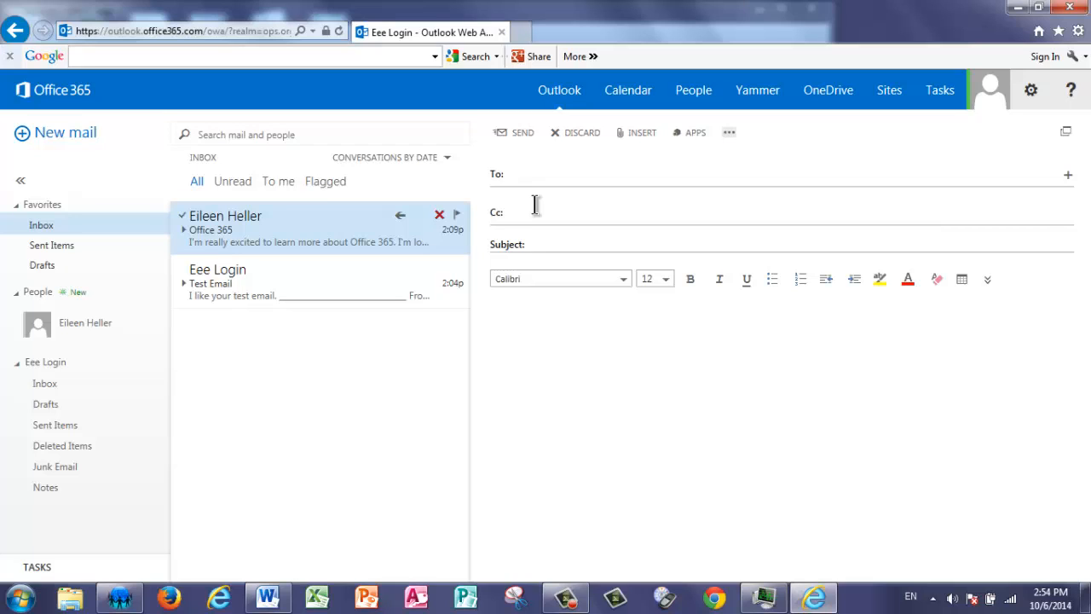
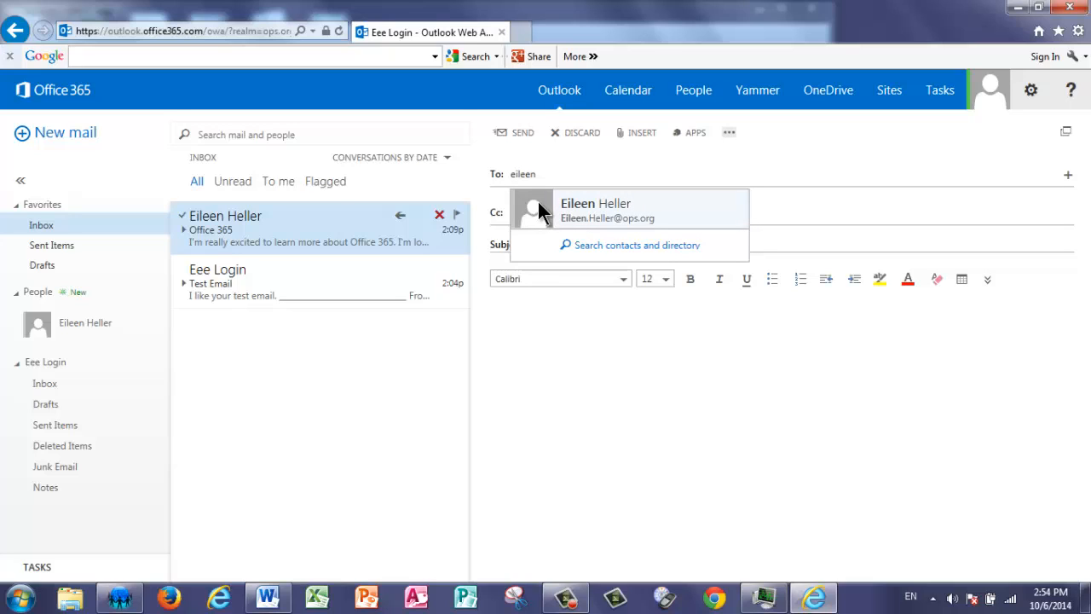
mouse_move(569, 212)
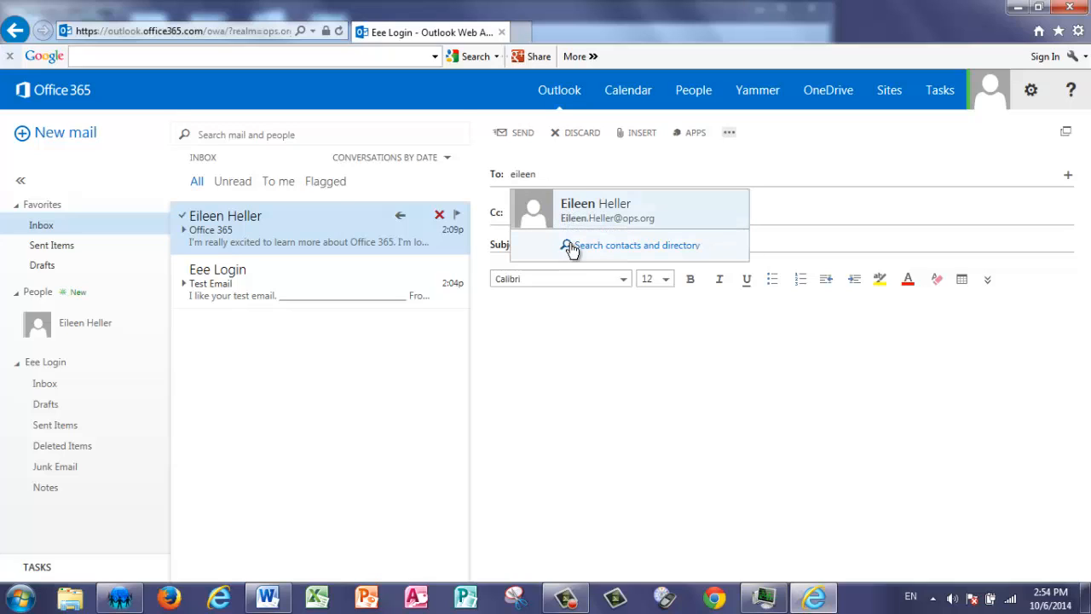
mouse_move(604, 264)
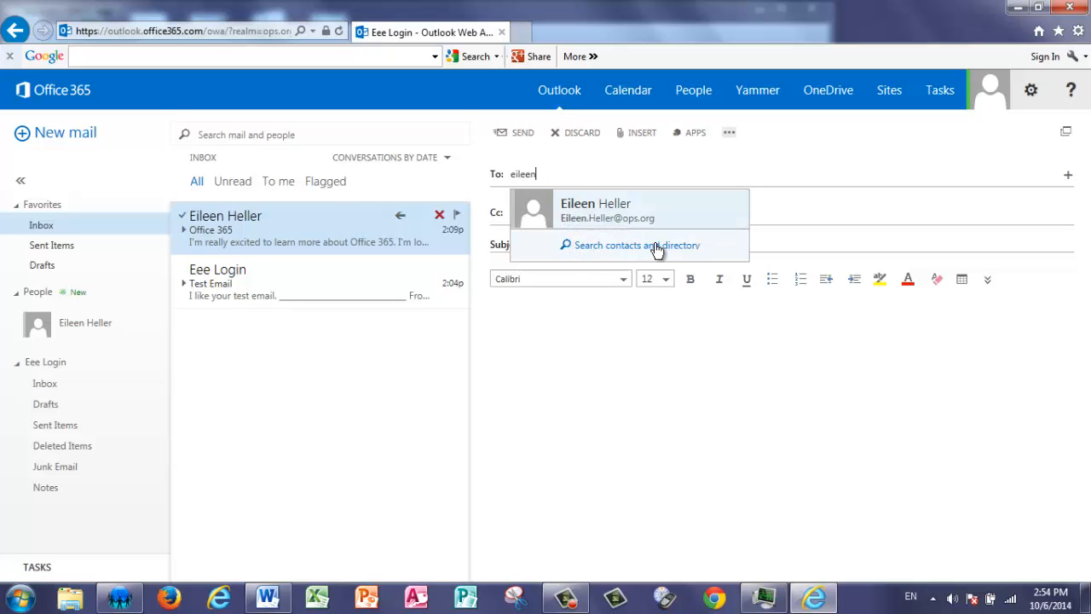
click(637, 245)
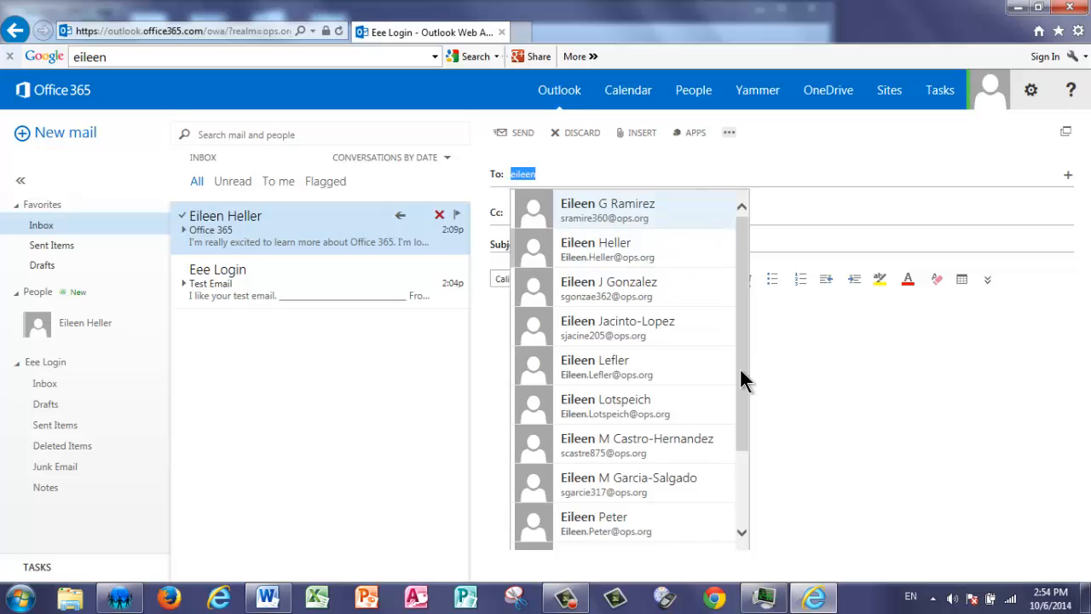
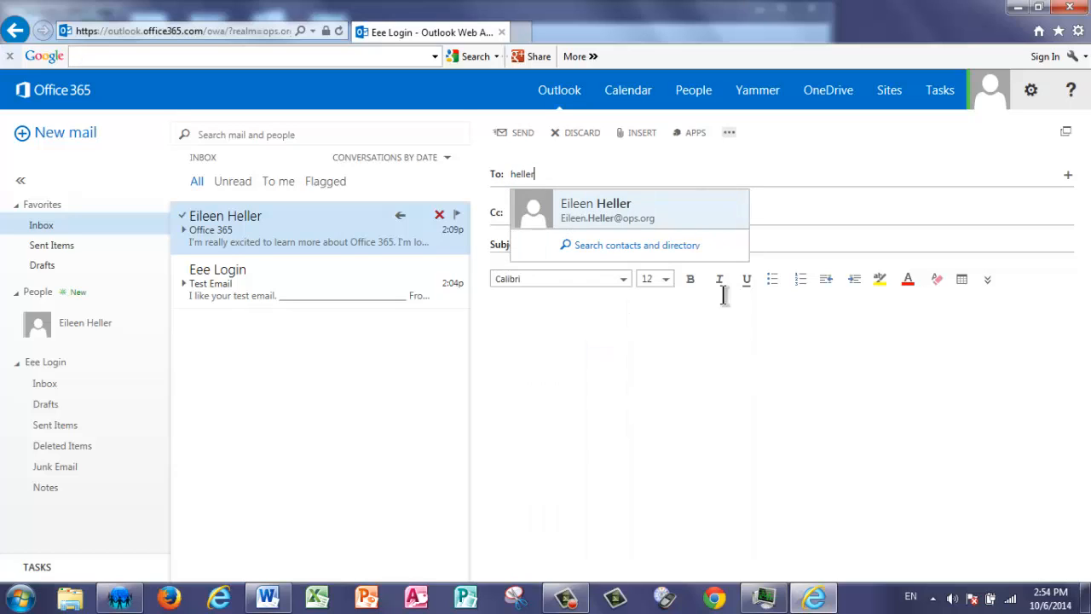
mouse_move(634, 252)
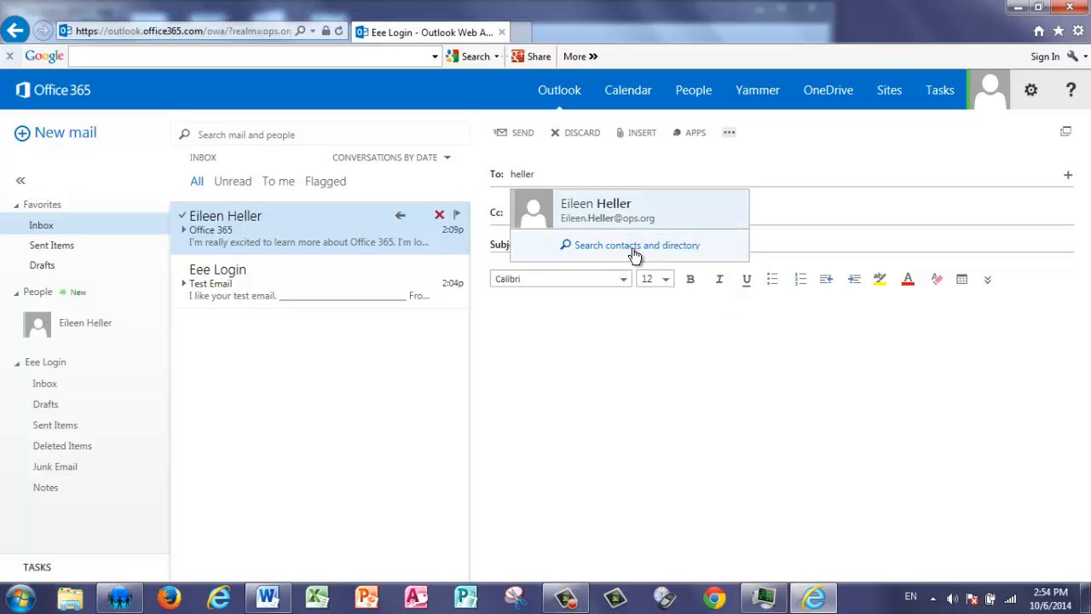
click(636, 245)
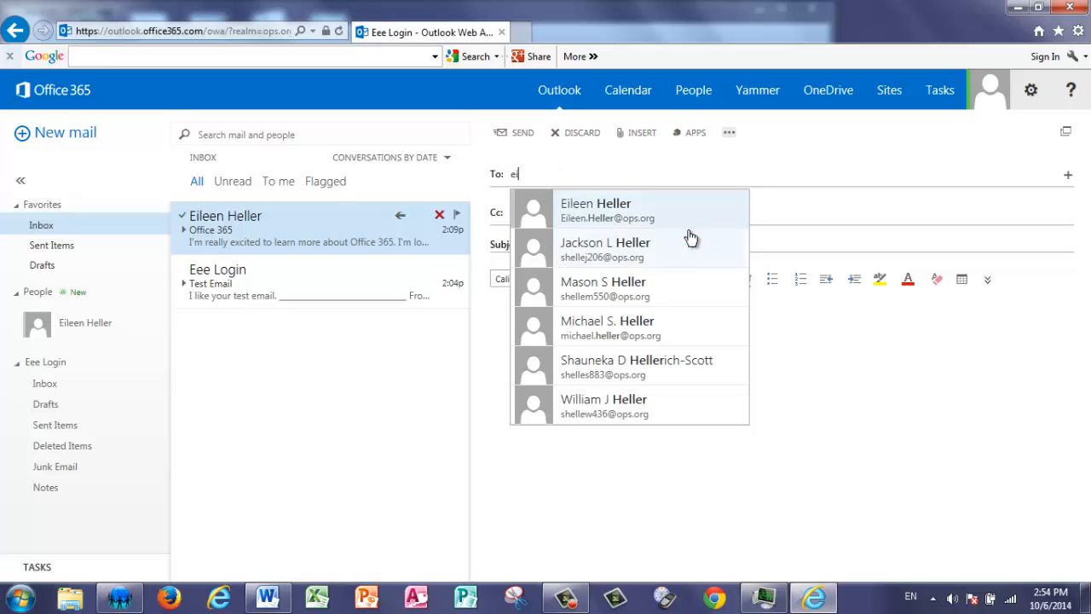
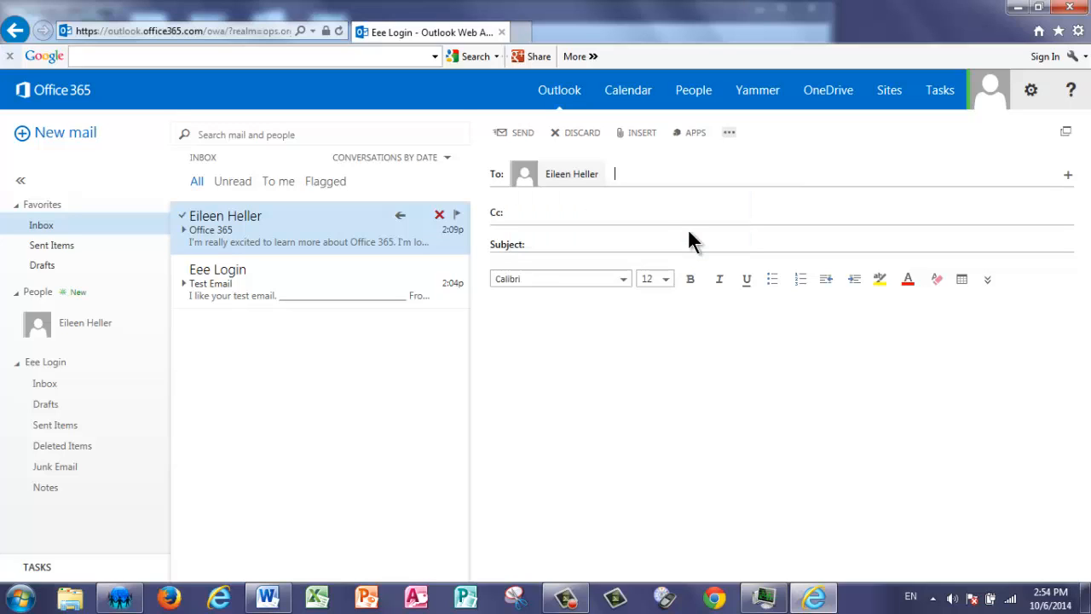
mouse_move(571, 174)
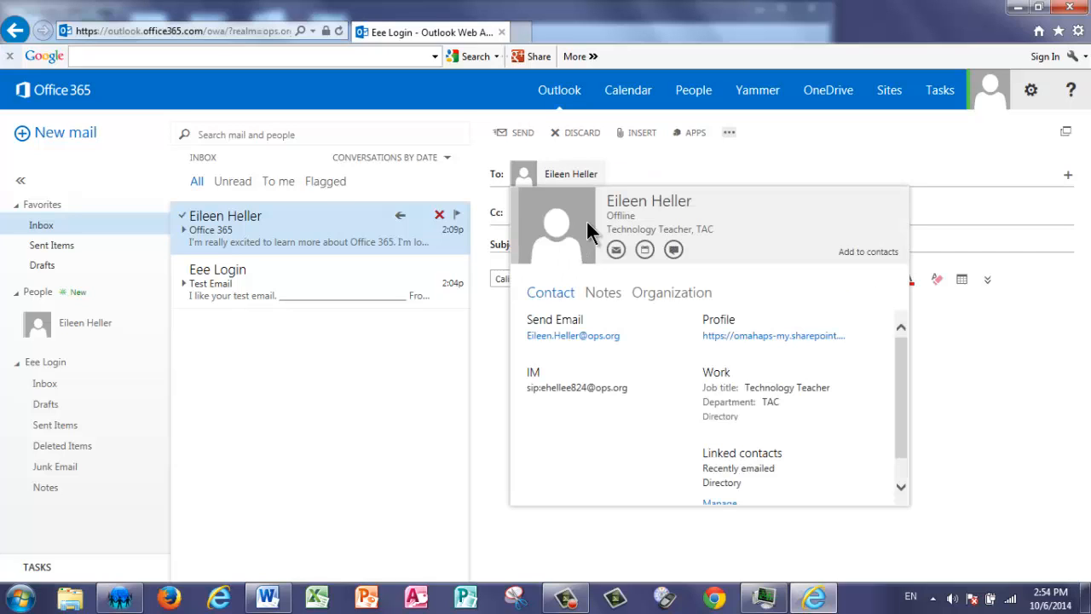
mouse_move(682, 430)
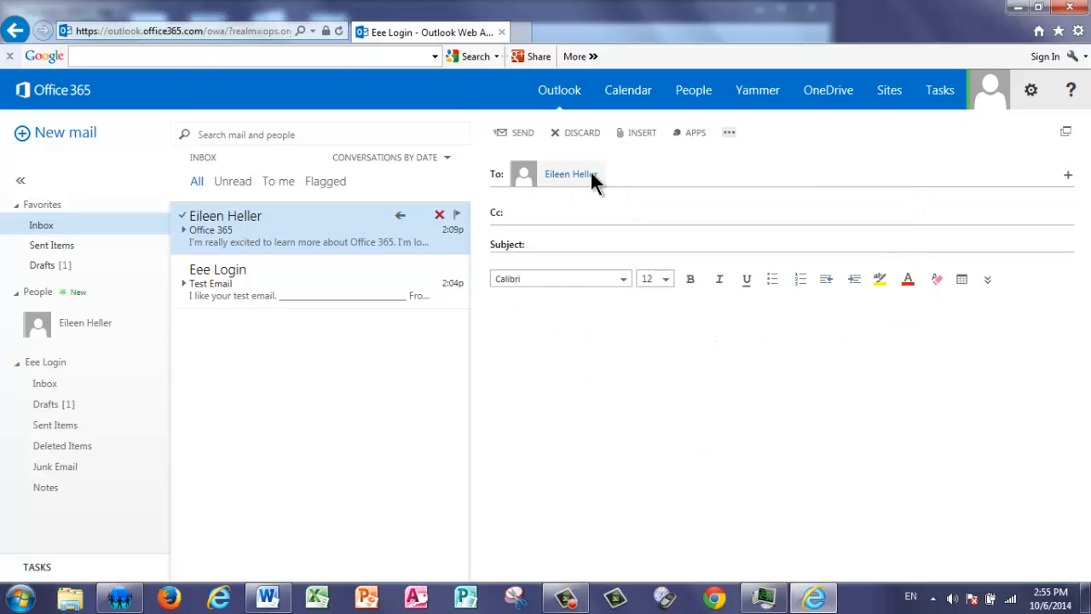
Give the draft the subject 'Test' and the body text 'Test Email'.
click(571, 174)
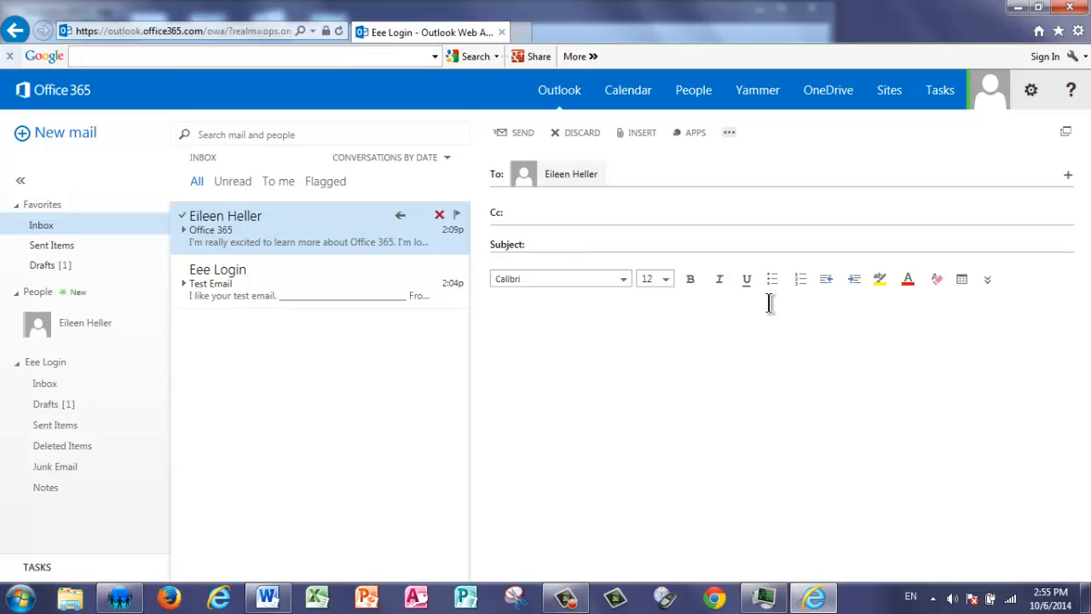
text(Test)
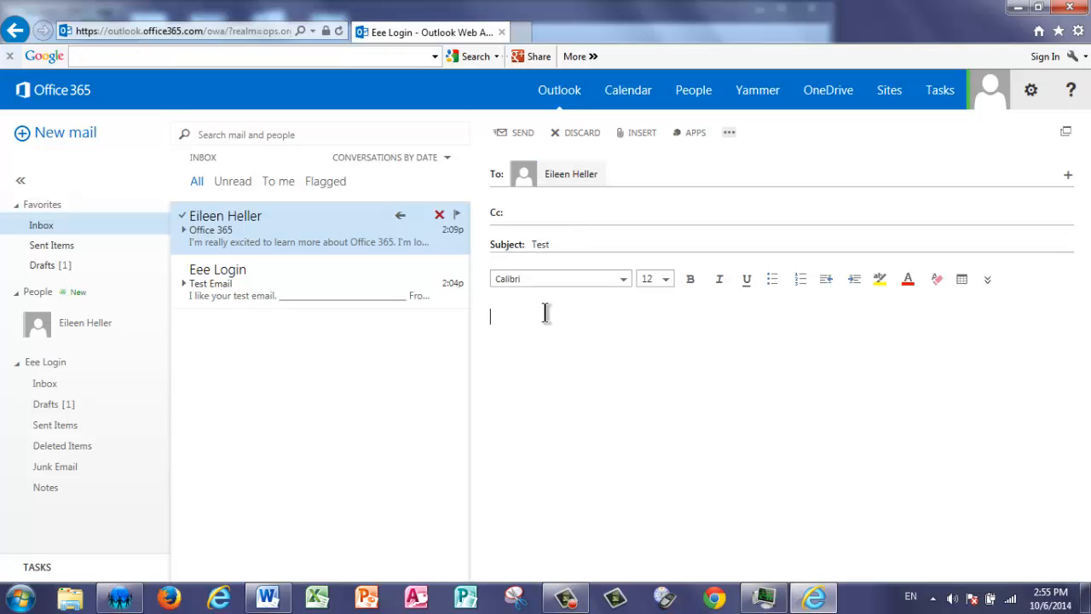
text(Test Email)
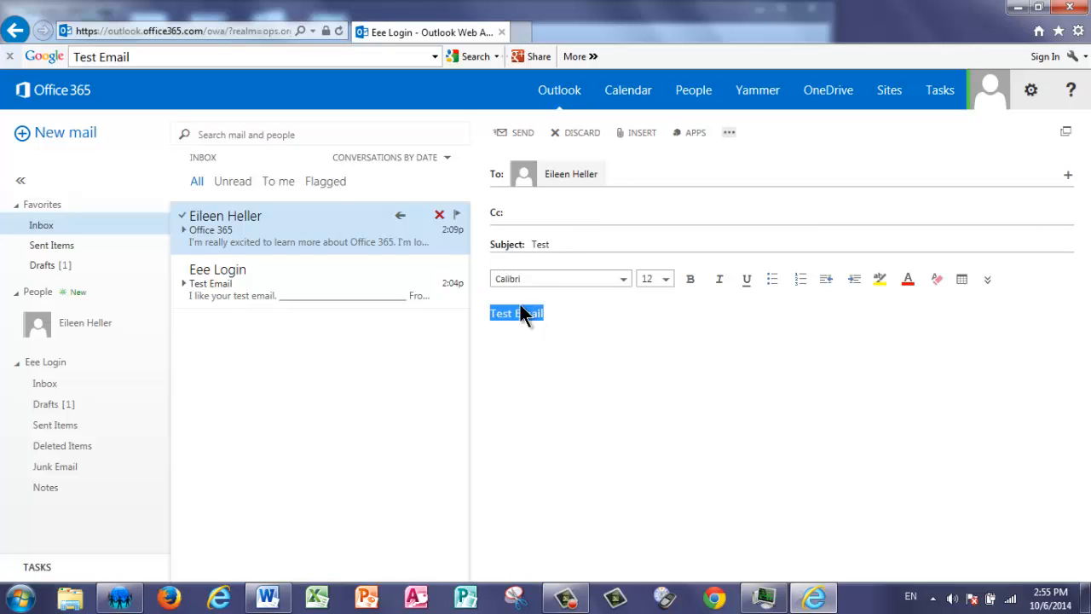
mouse_move(665, 286)
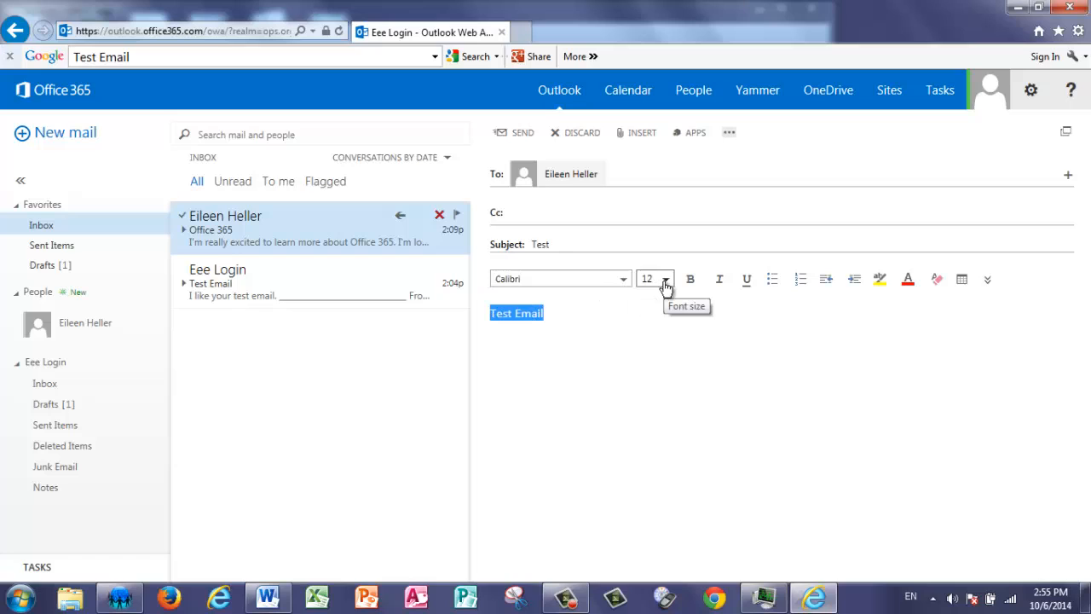
mouse_move(948, 327)
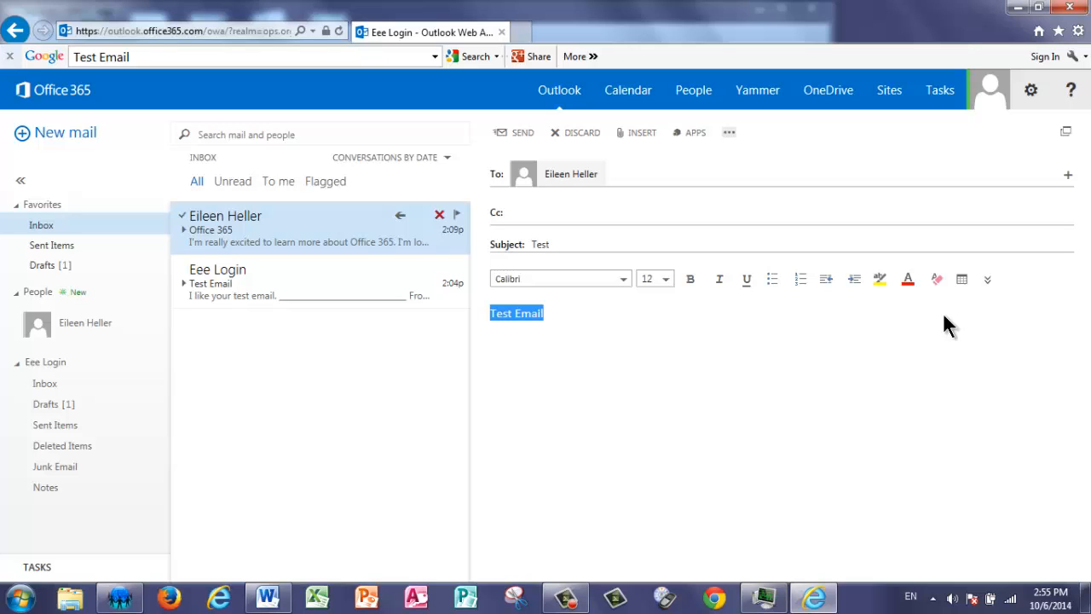
mouse_move(951, 303)
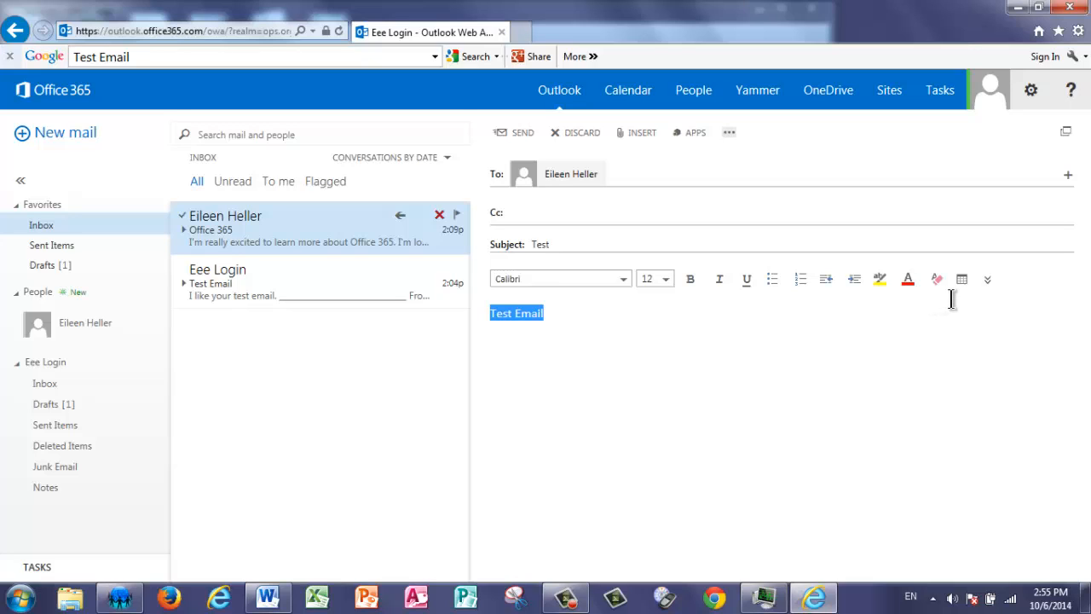
mouse_move(818, 300)
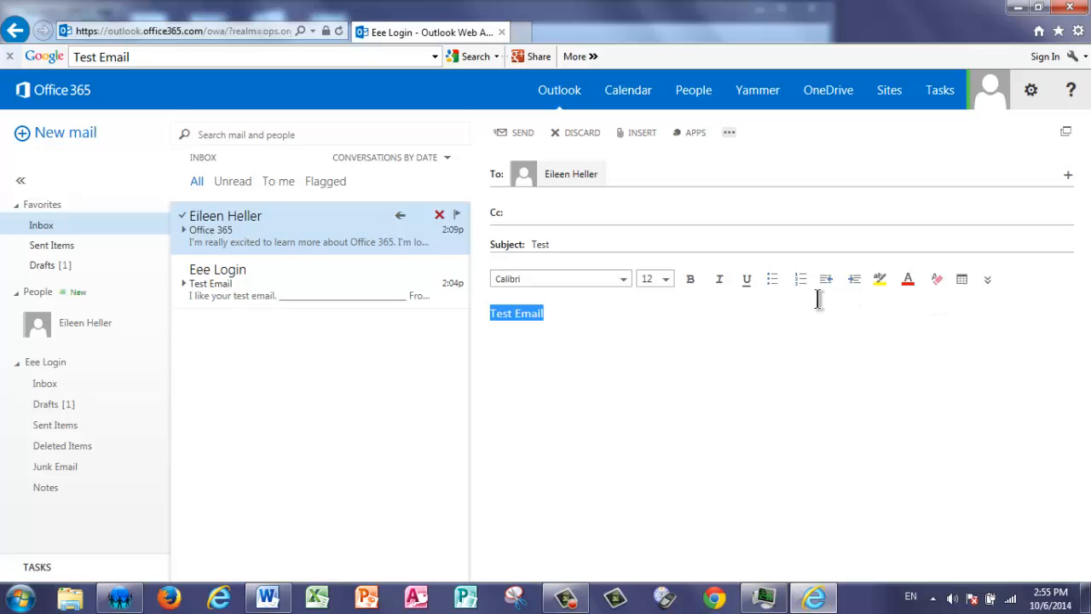
mouse_move(972, 298)
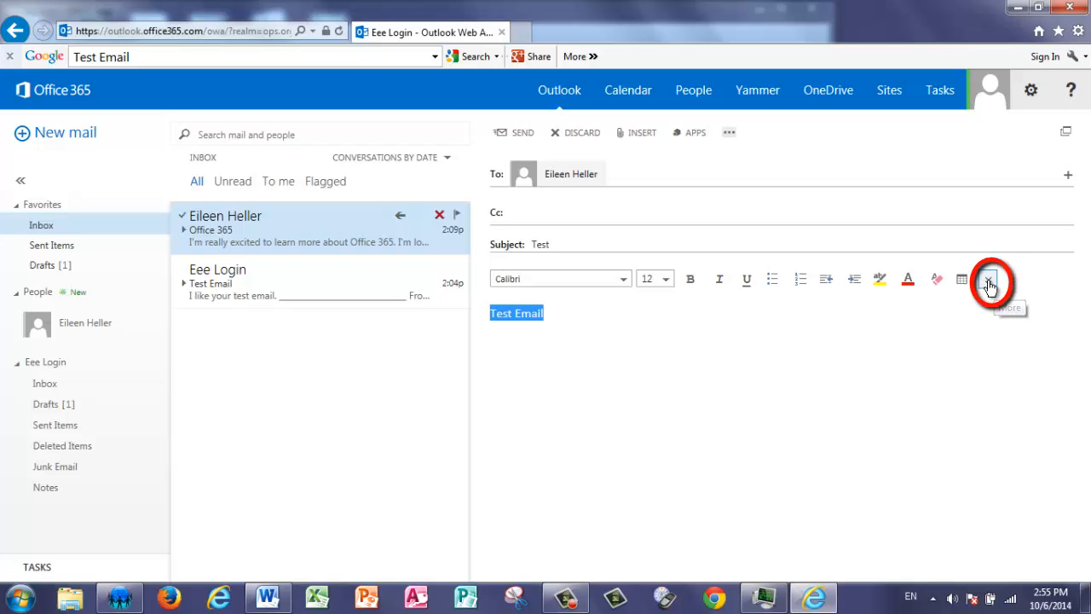
Review the formatting, options and INSERT menus, adding the saved signature to the draft.
click(989, 282)
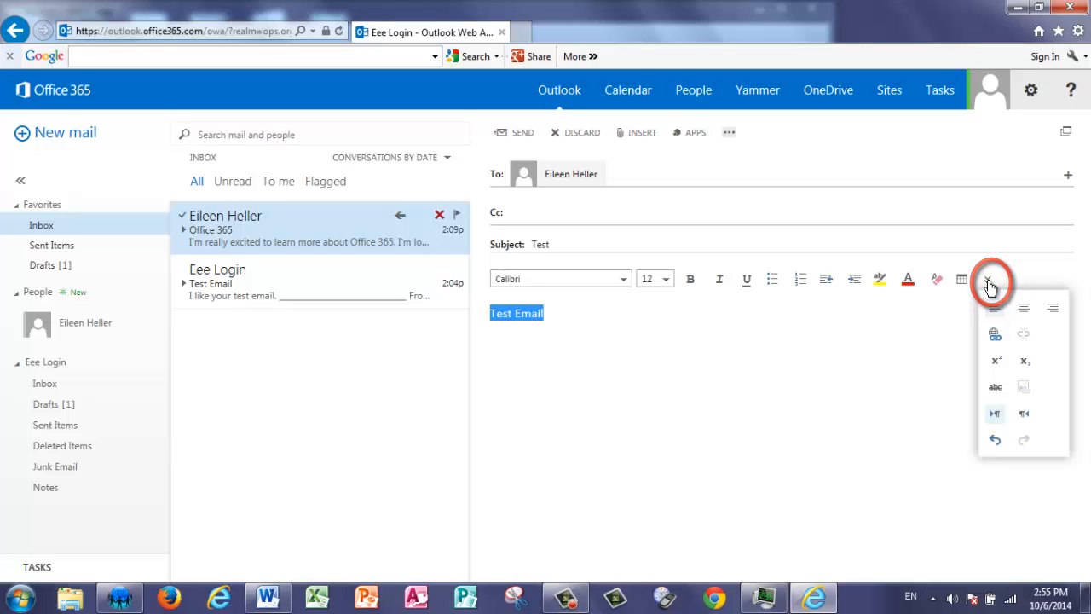
mouse_move(855, 327)
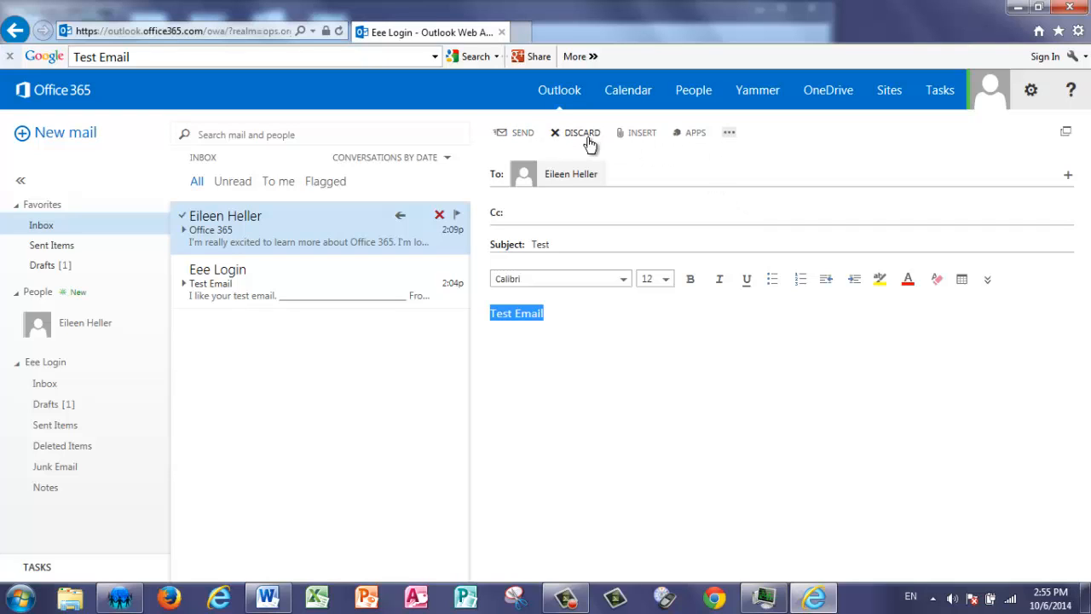
mouse_move(641, 133)
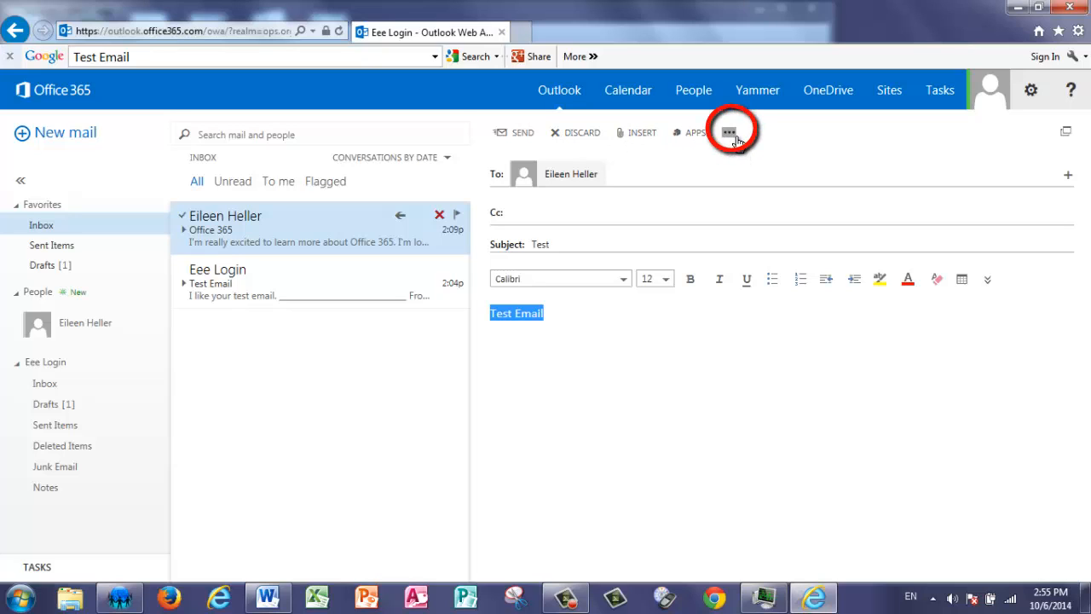
click(729, 133)
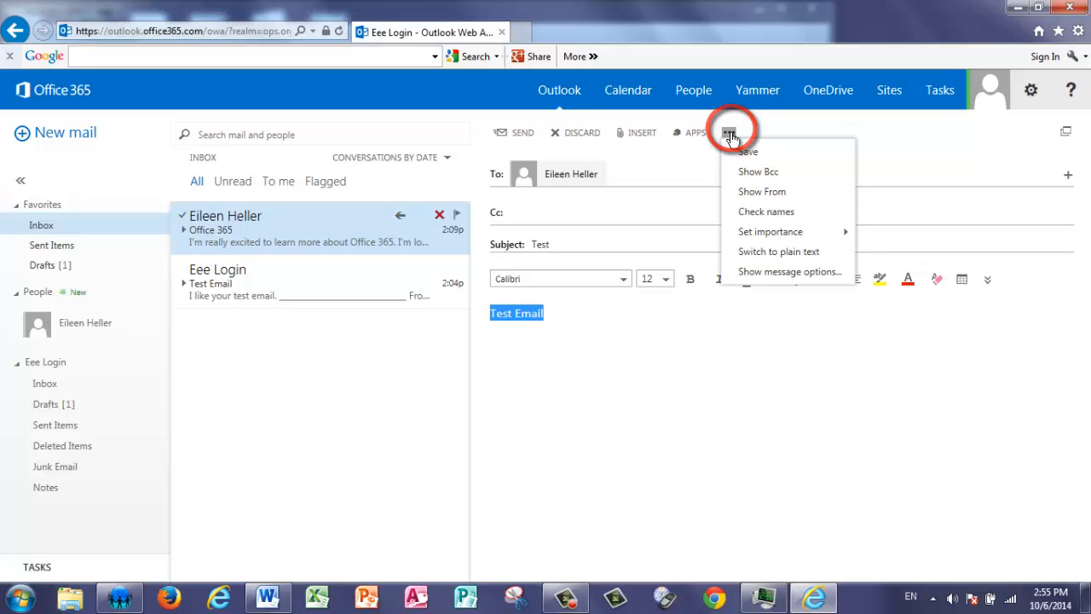
mouse_move(675, 143)
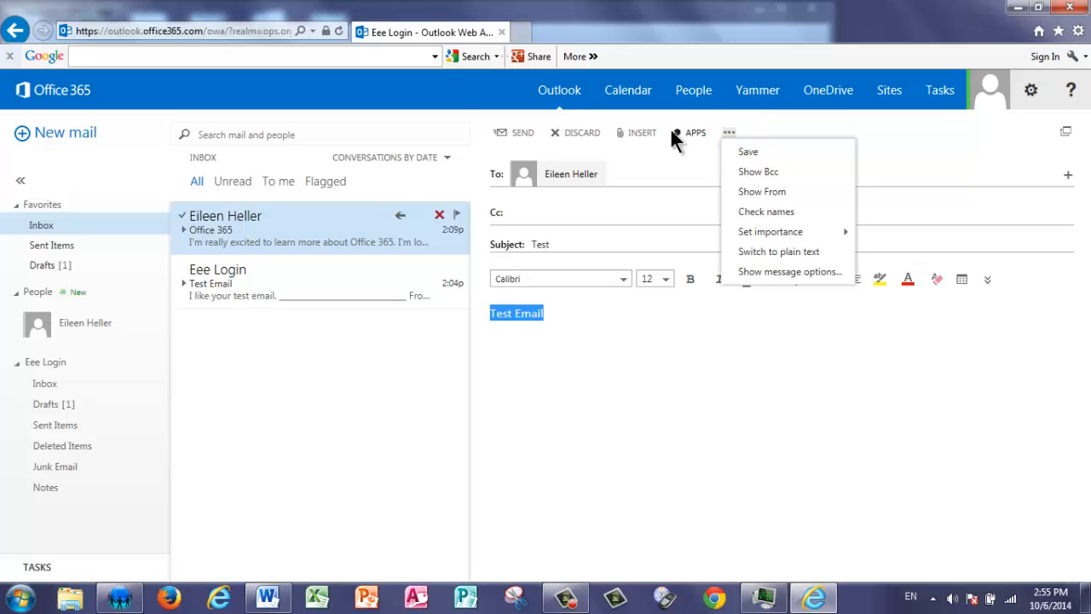
mouse_move(638, 137)
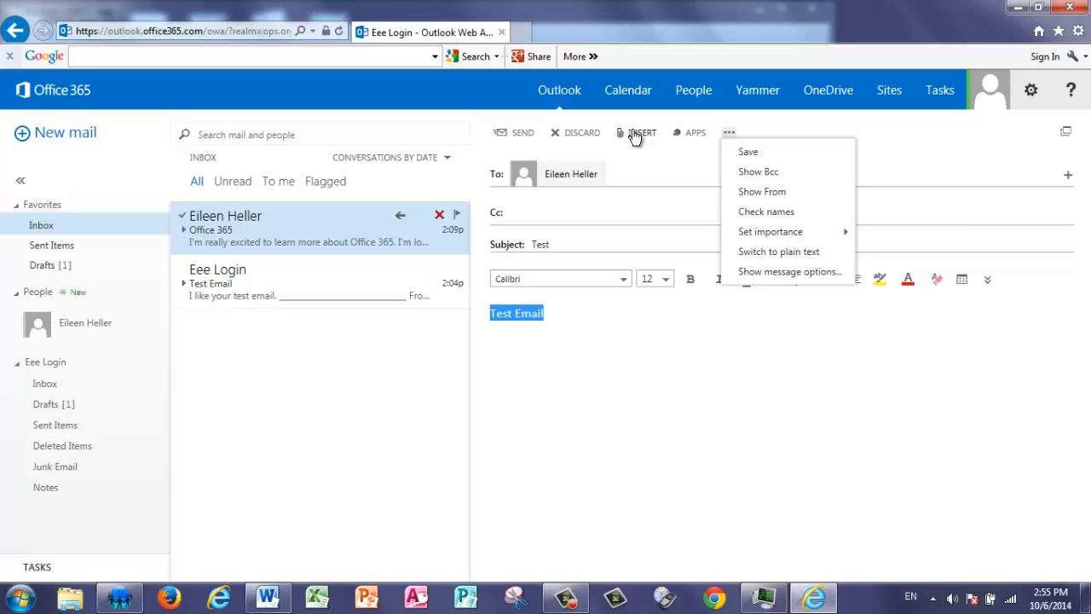
click(641, 133)
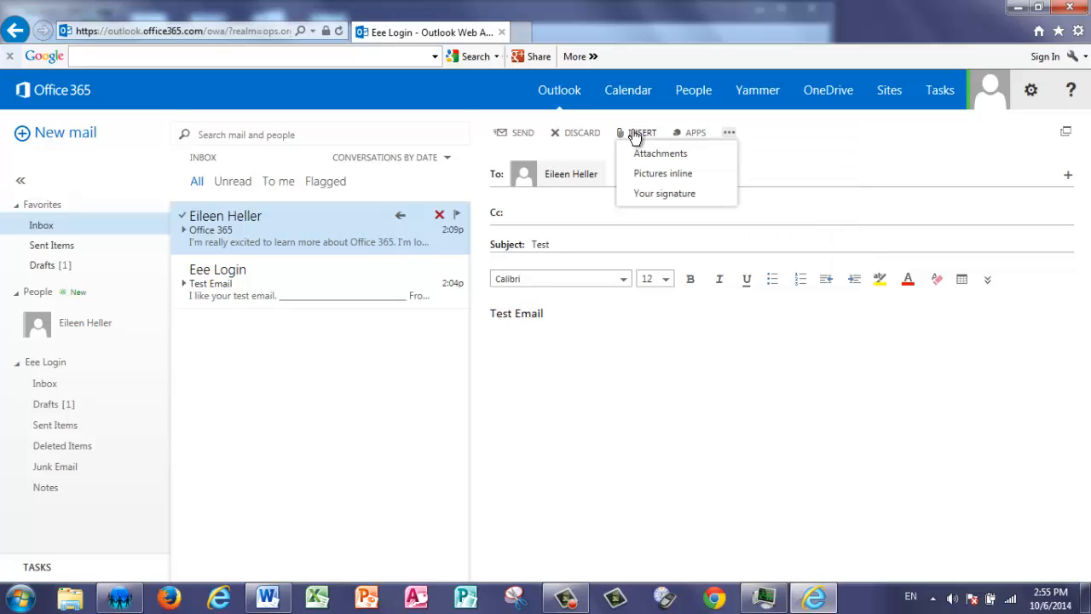
mouse_move(660, 154)
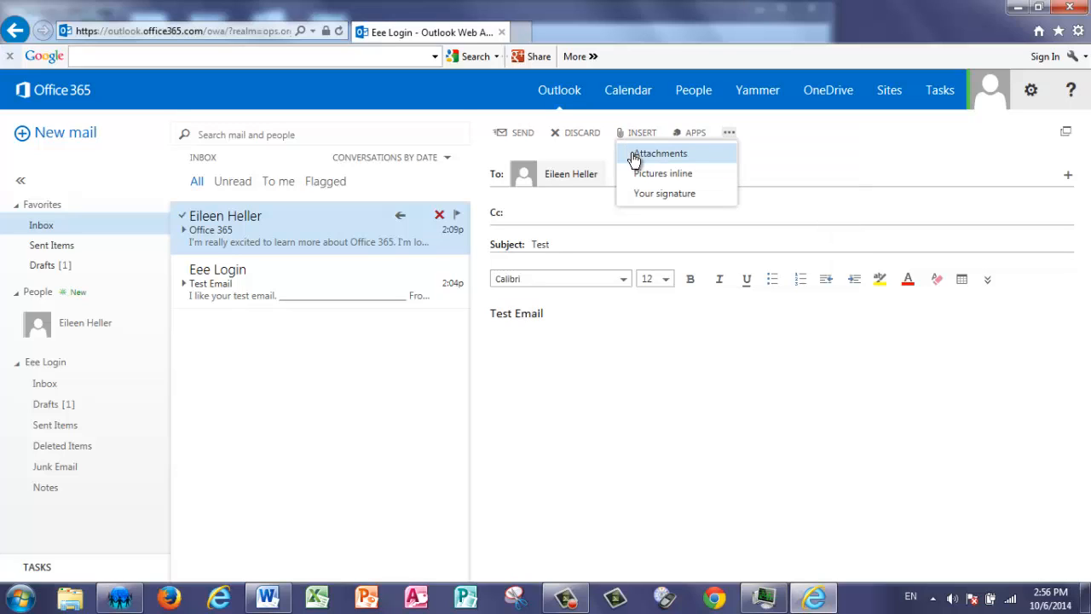
mouse_move(663, 174)
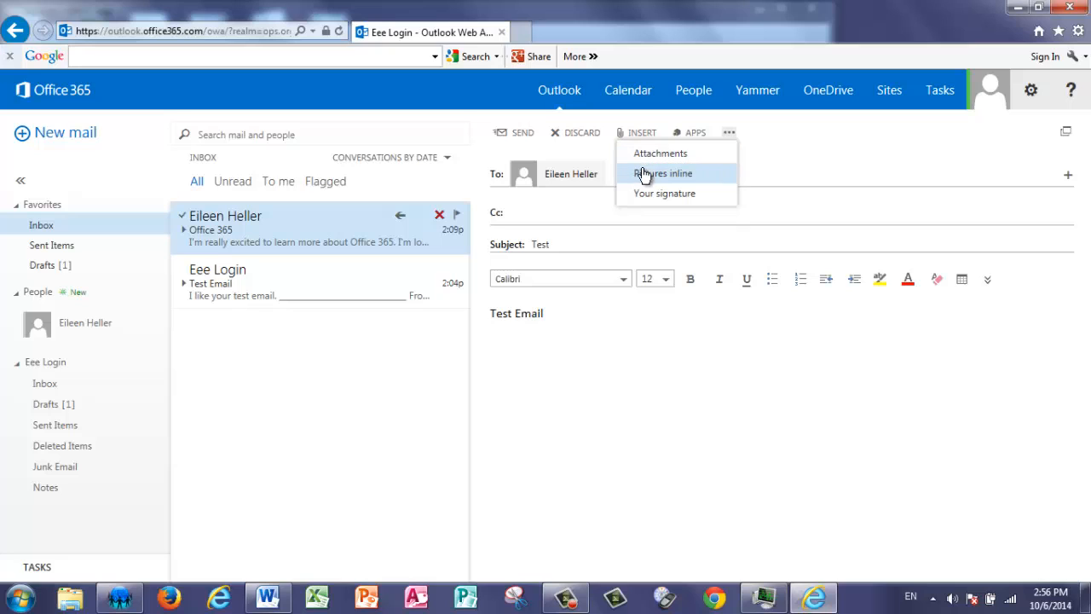
mouse_move(651, 194)
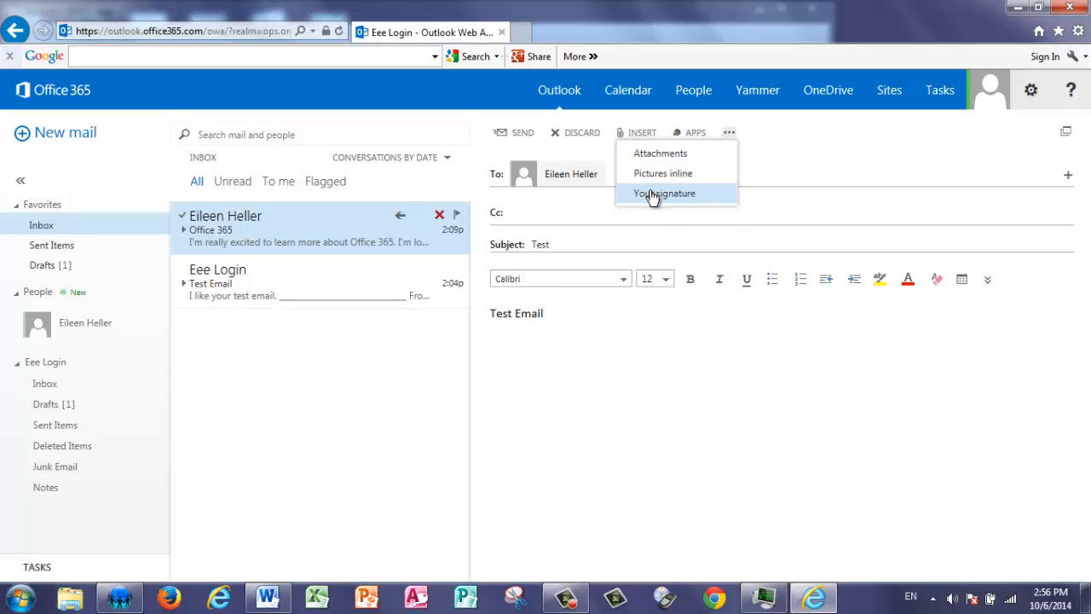
click(665, 192)
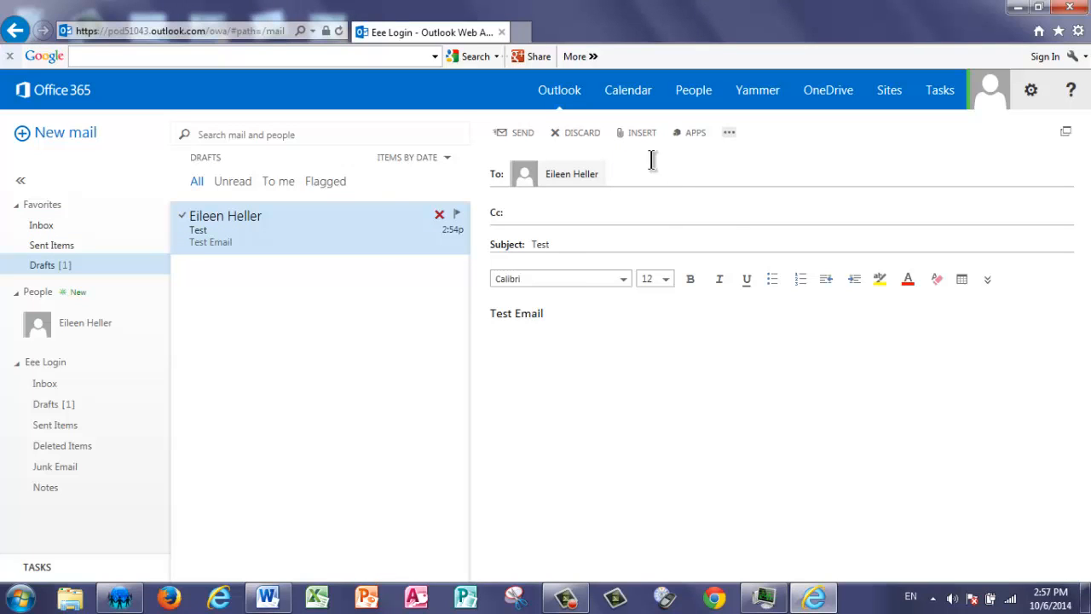
Send the Test message and view it at the top of Sent Items.
click(517, 133)
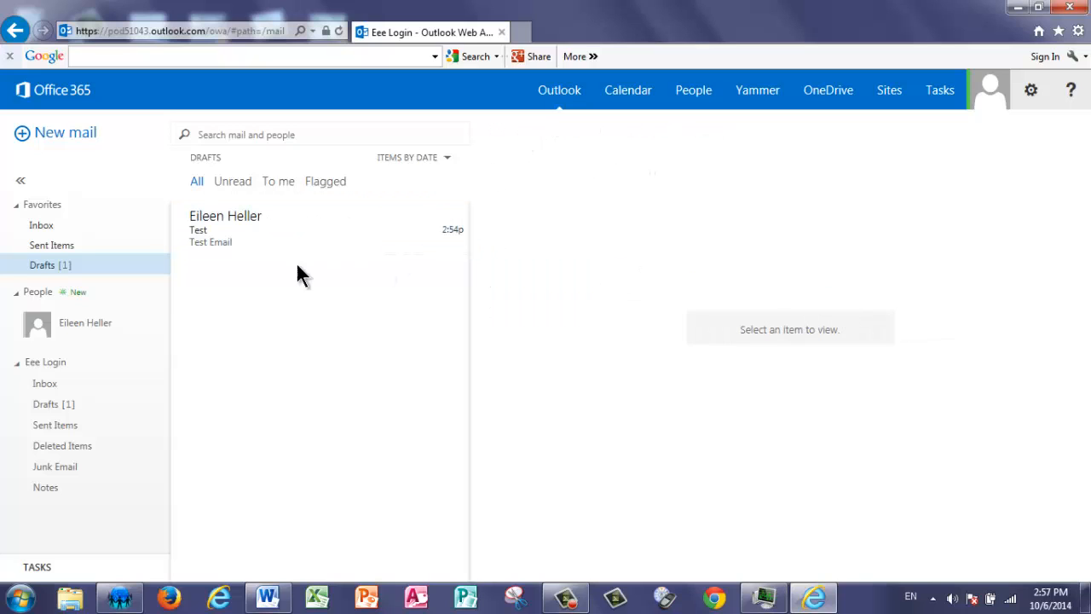
click(51, 246)
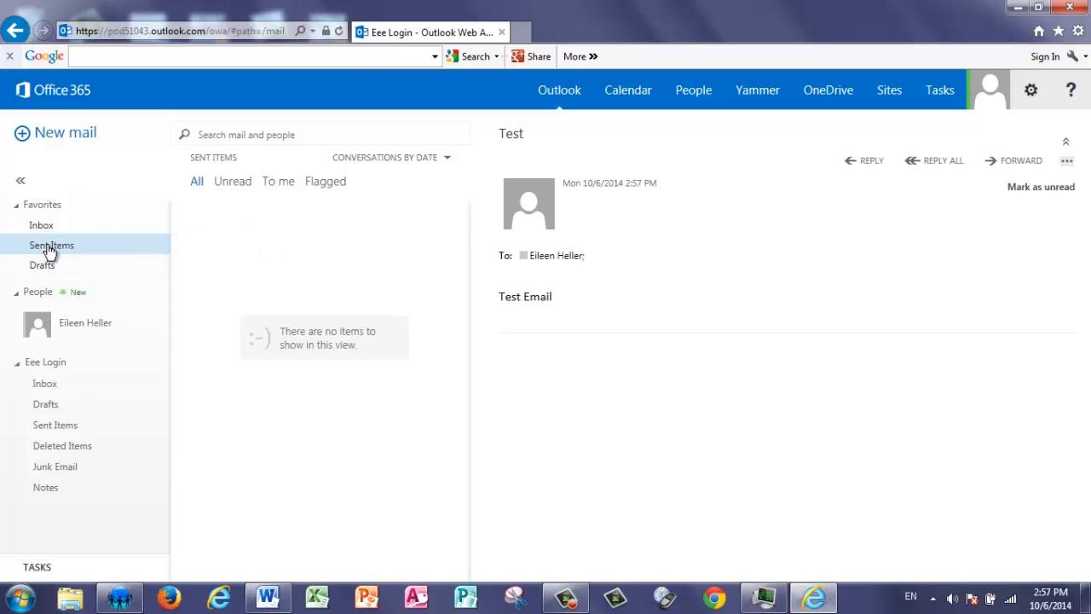
click(51, 246)
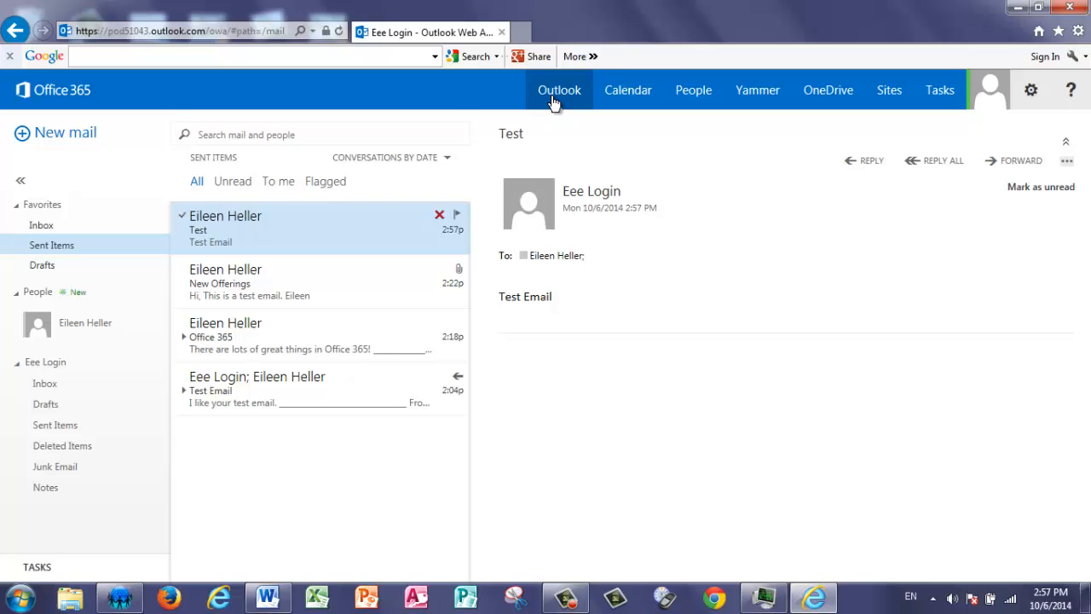
mouse_move(979, 111)
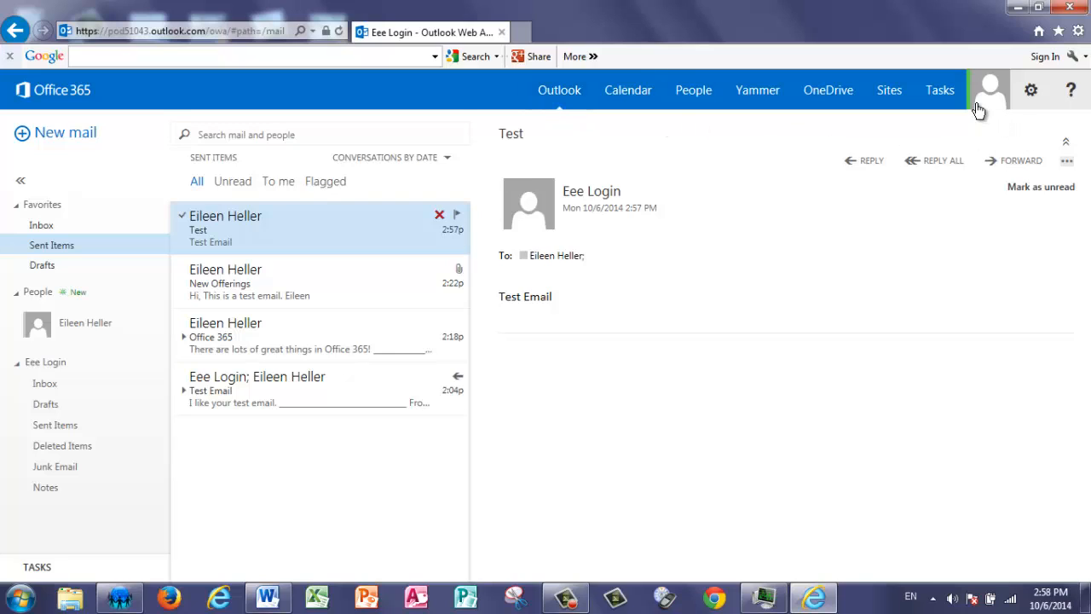
mouse_move(989, 102)
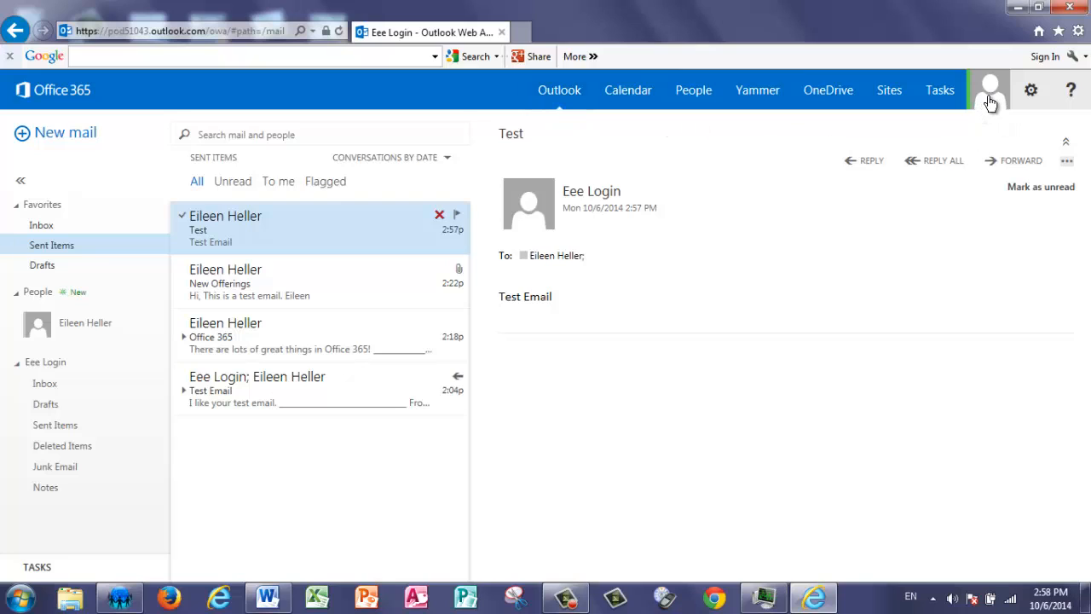
Sign out of the account, returning to the Office 365 sign-in page.
click(989, 88)
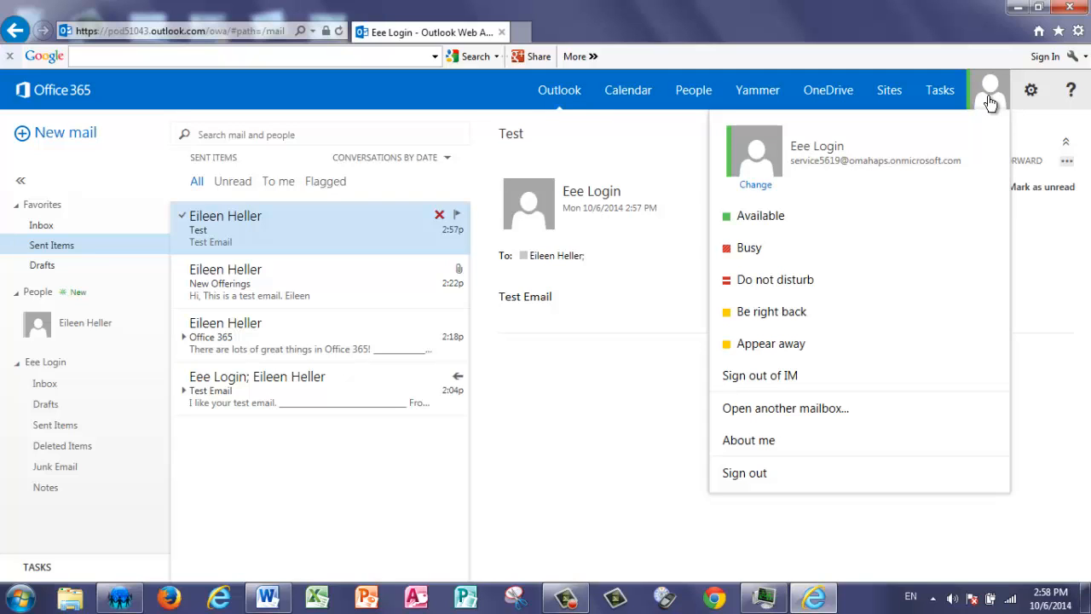
mouse_move(743, 474)
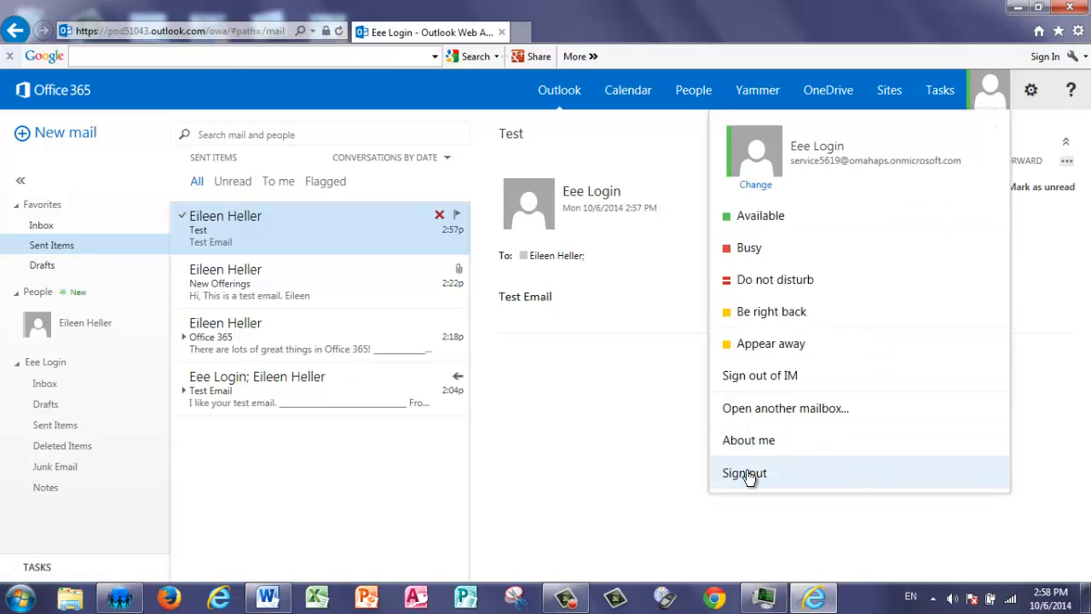
click(743, 474)
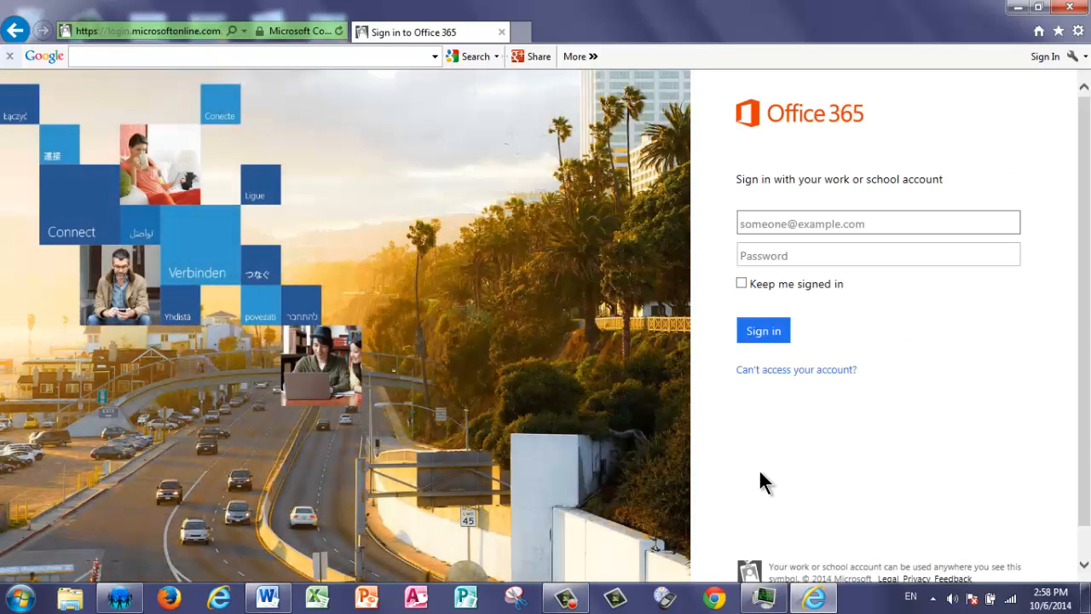